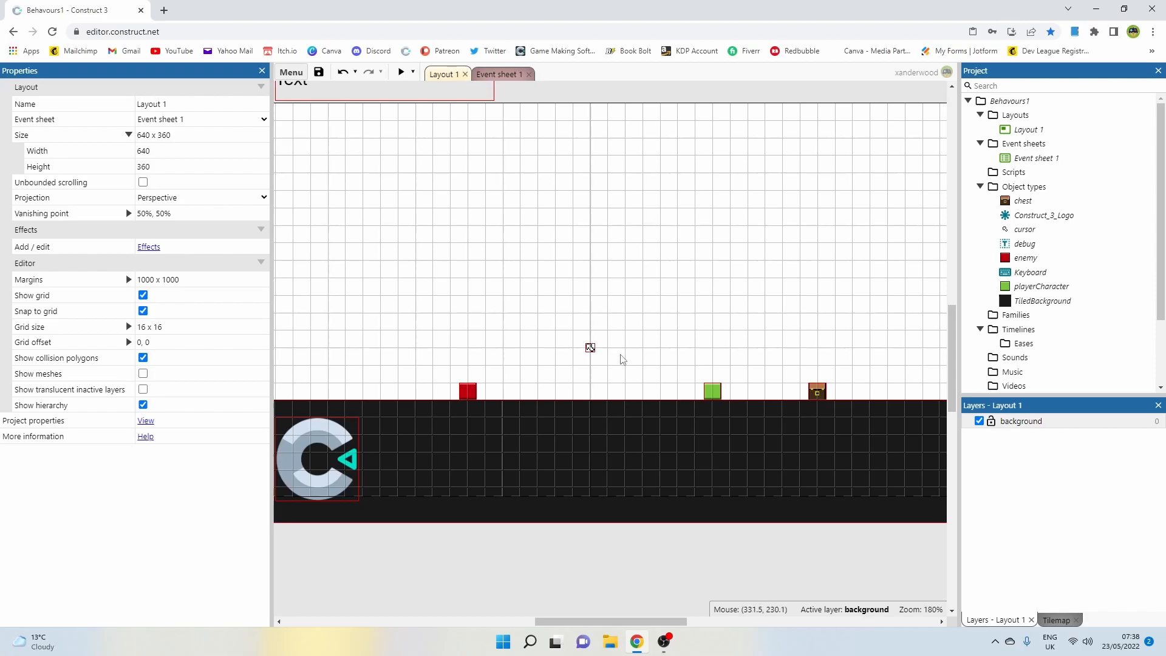
{"action": "mouse_move", "coordinate": [638, 289]}
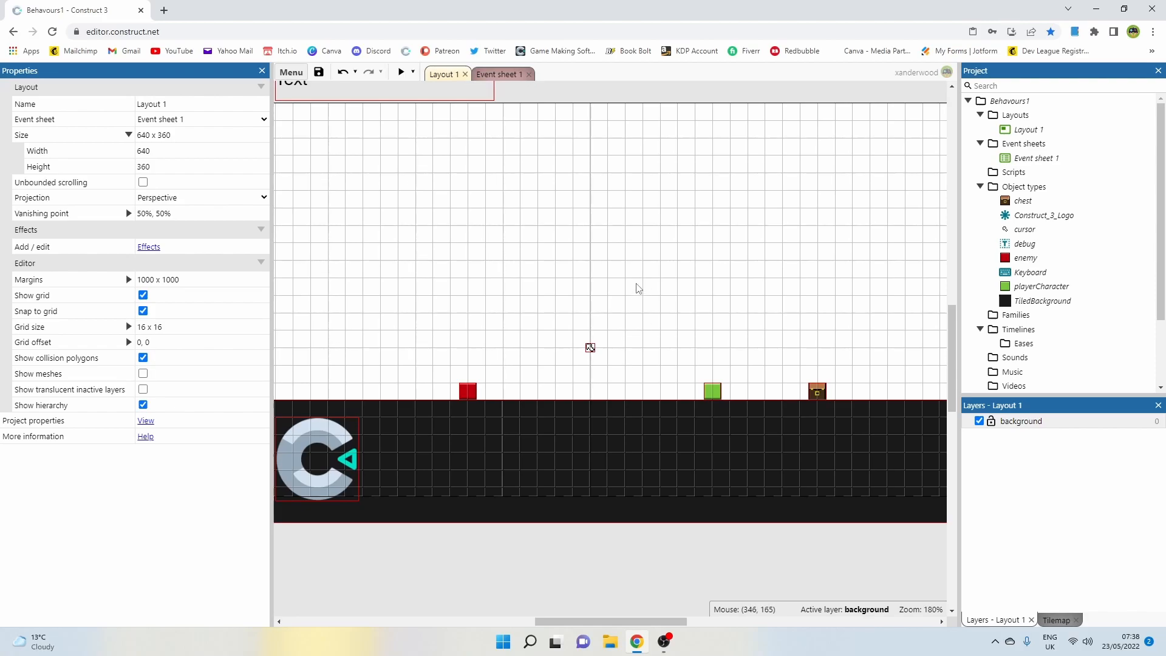
{"action": "mouse_move", "coordinate": [595, 268]}
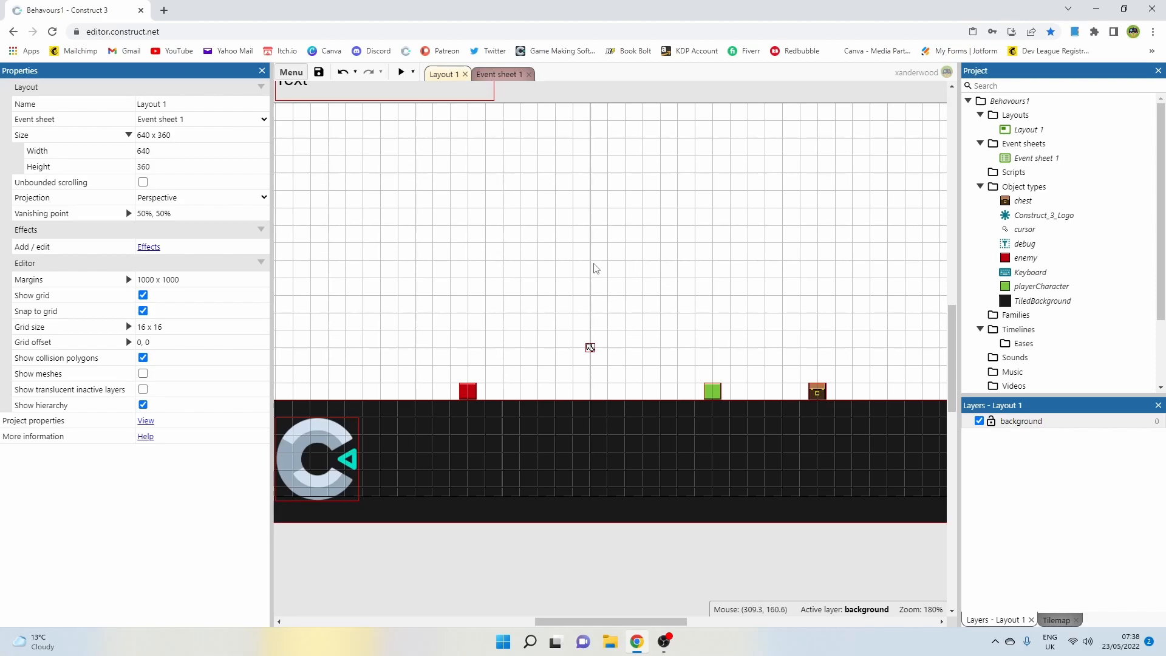
{"action": "mouse_move", "coordinate": [644, 286]}
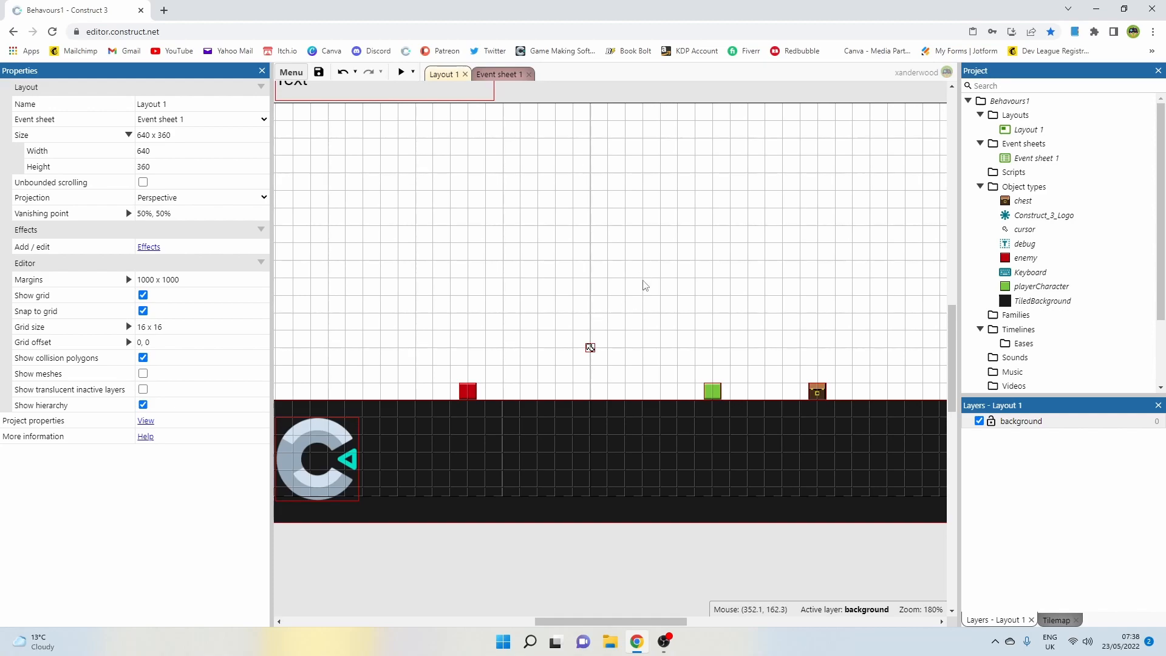
{"action": "mouse_move", "coordinate": [638, 291]}
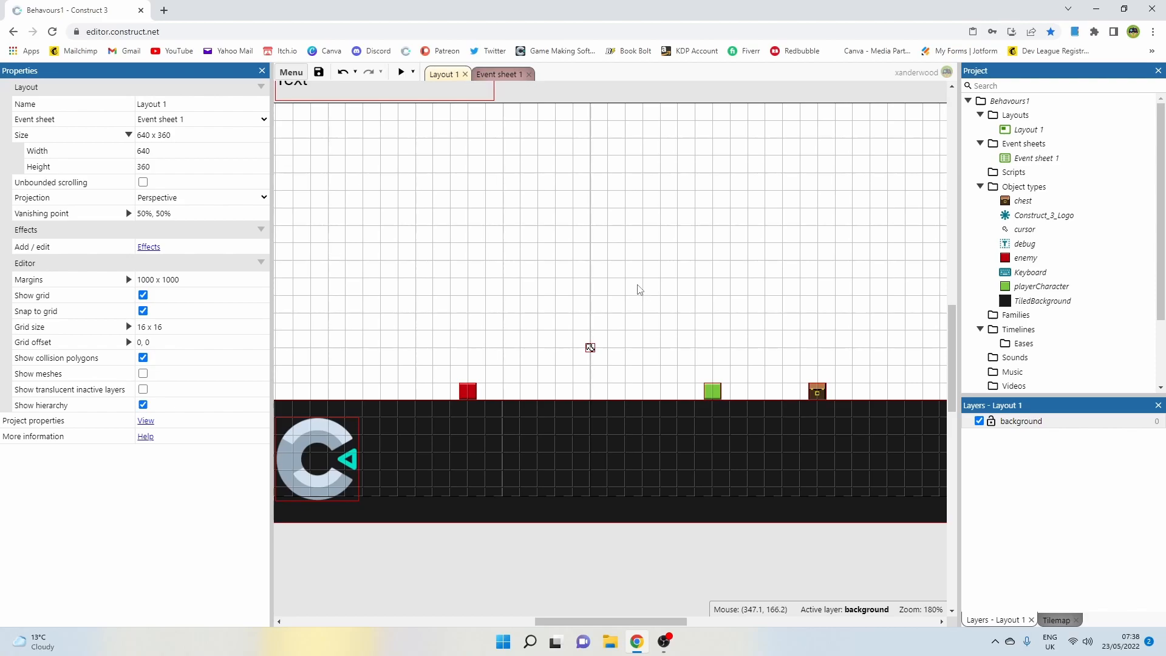
{"action": "mouse_move", "coordinate": [735, 361]}
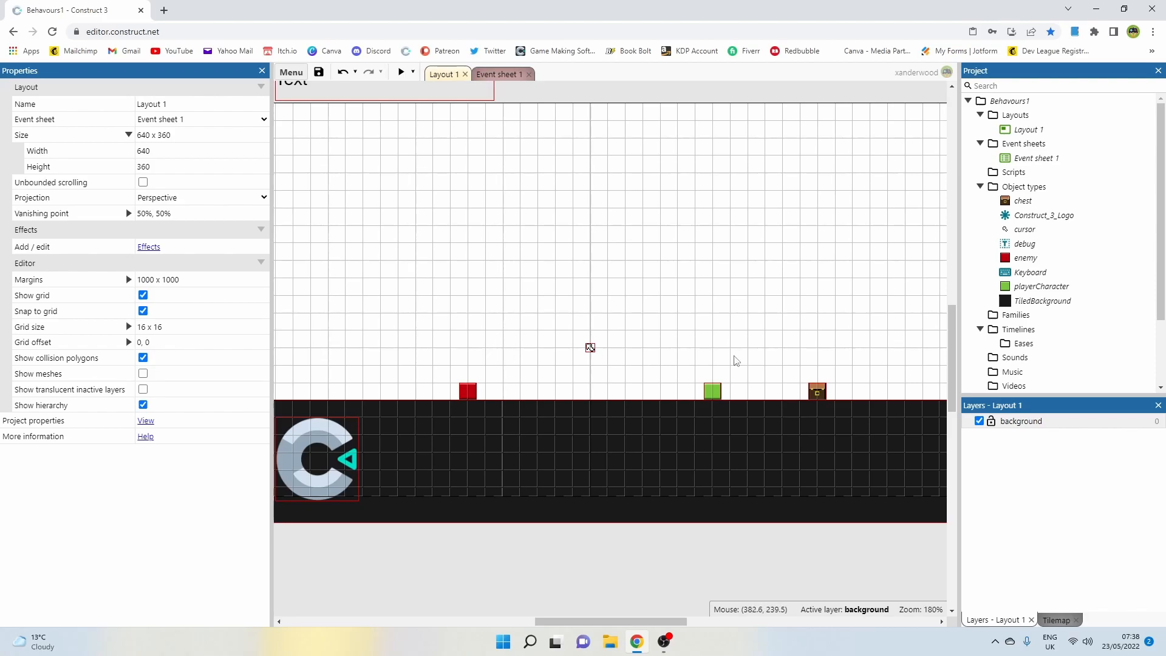
{"action": "mouse_move", "coordinate": [664, 294]}
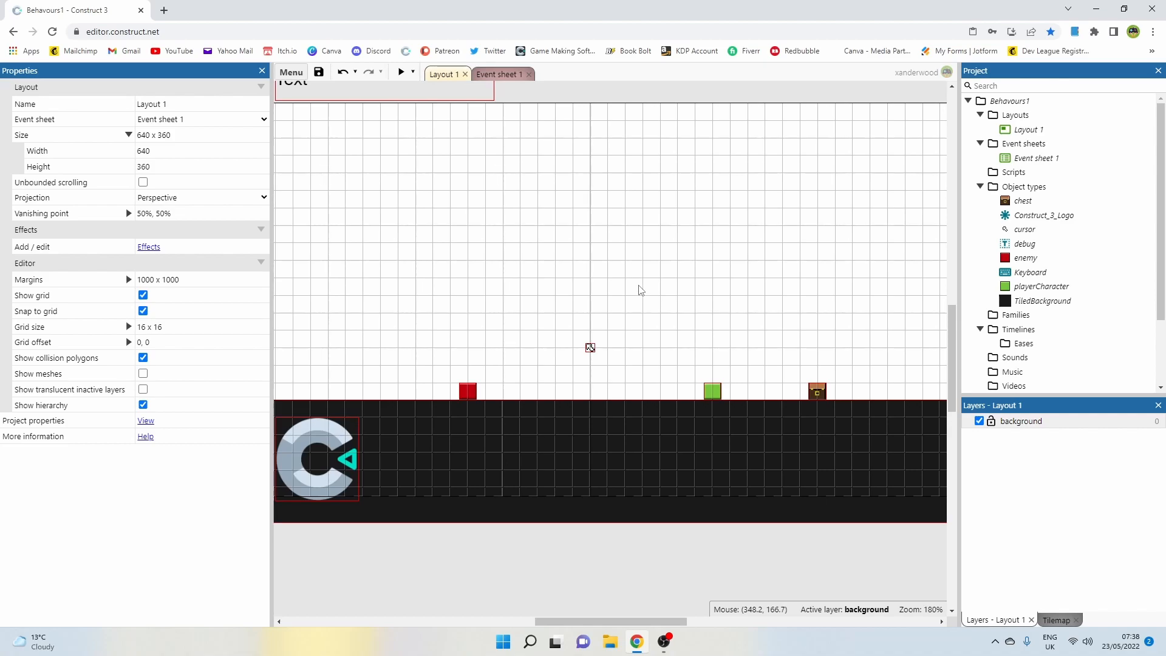
{"action": "mouse_move", "coordinate": [592, 352]}
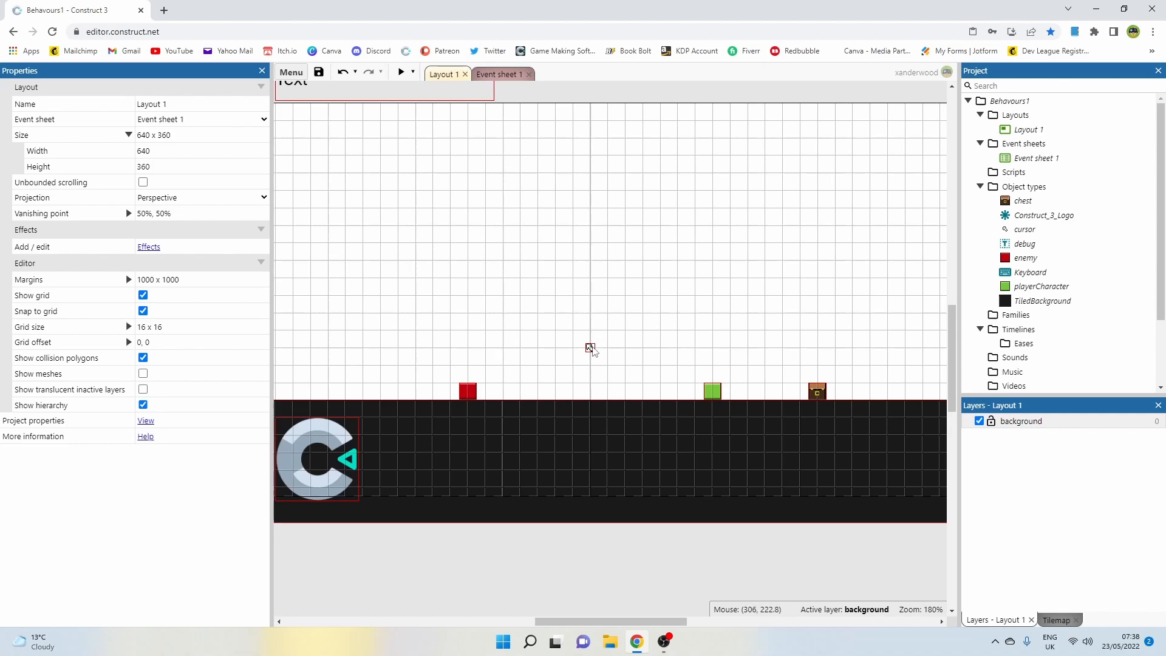
{"action": "mouse_move", "coordinate": [591, 350]}
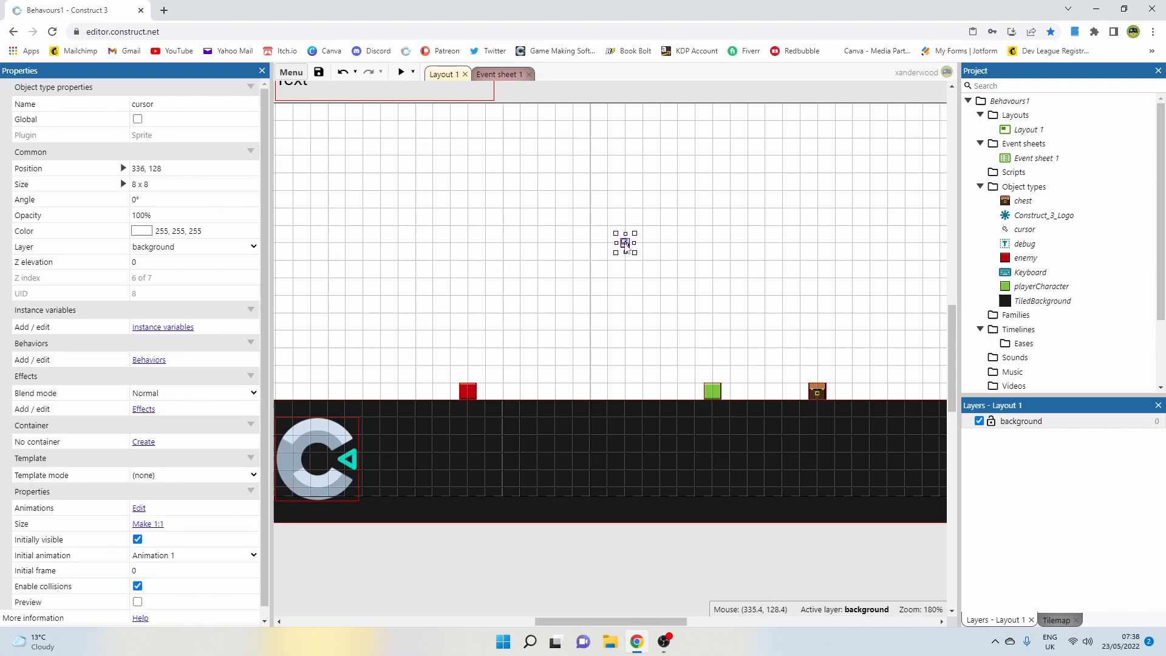
Review the cursor animation's frames 0–2 and its properties (speed 0, looping off), ending on frame 0
{"action": "left_click", "coordinate": [138, 508]}
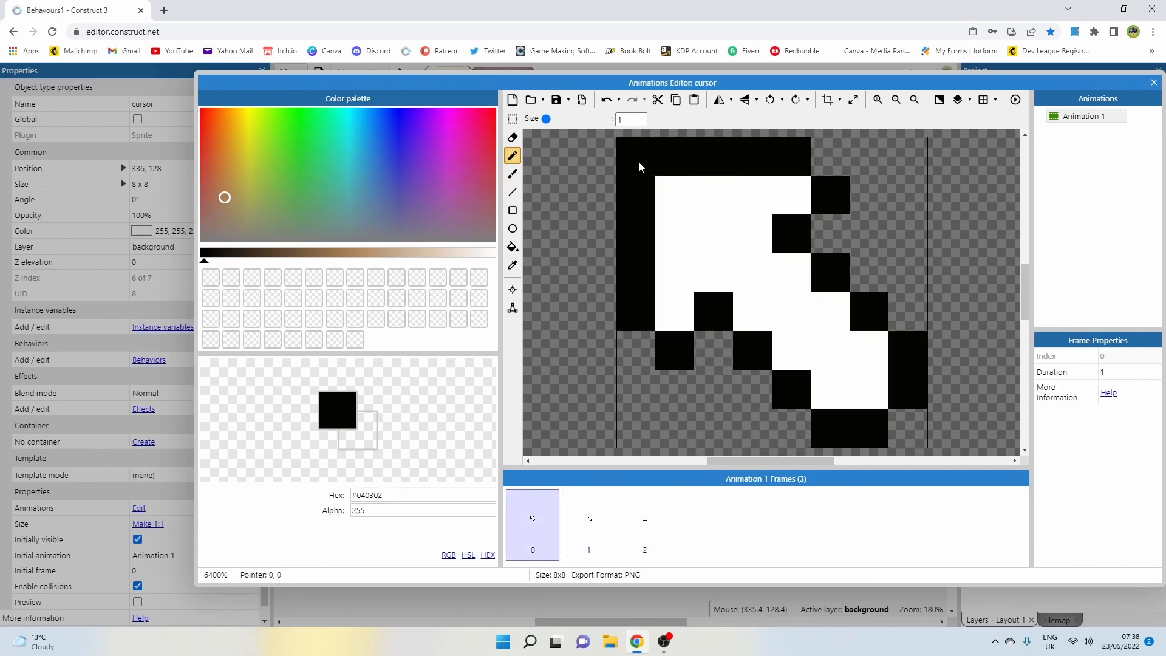
{"action": "left_click", "coordinate": [588, 524]}
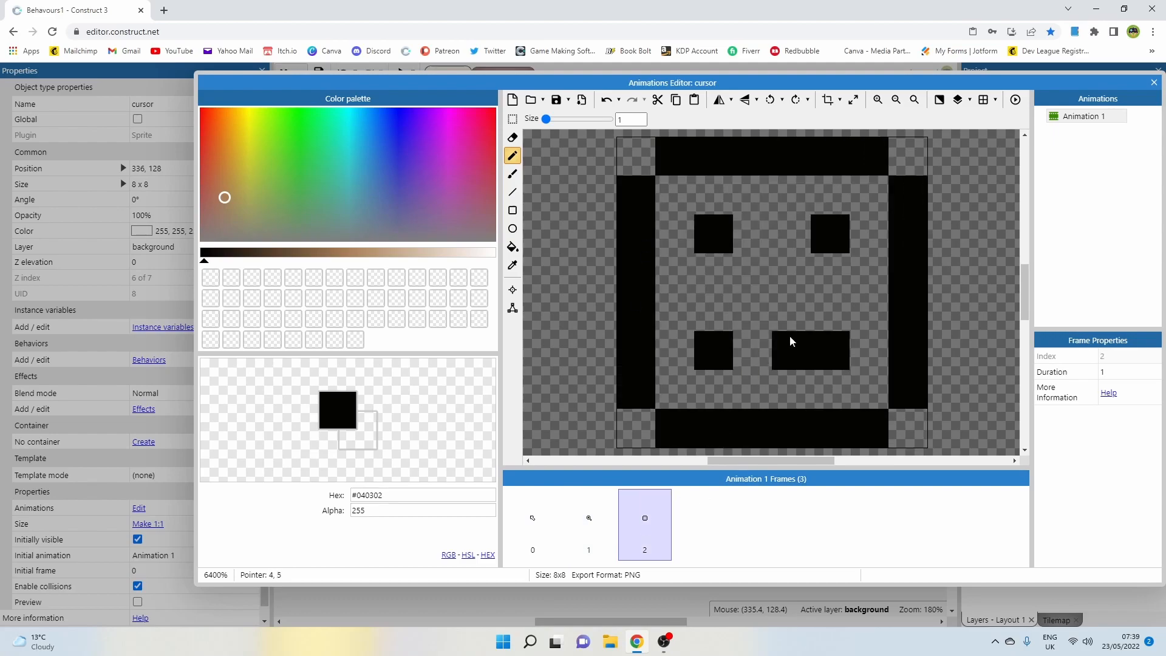
{"action": "left_click", "coordinate": [1086, 117]}
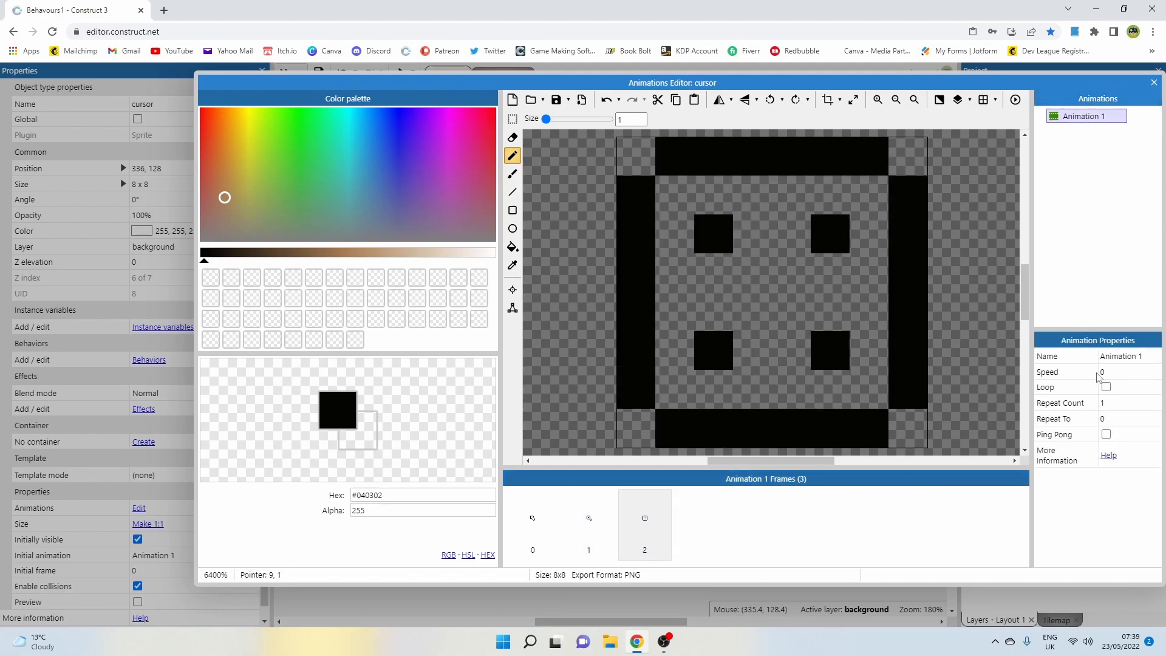
{"action": "left_click", "coordinate": [532, 522]}
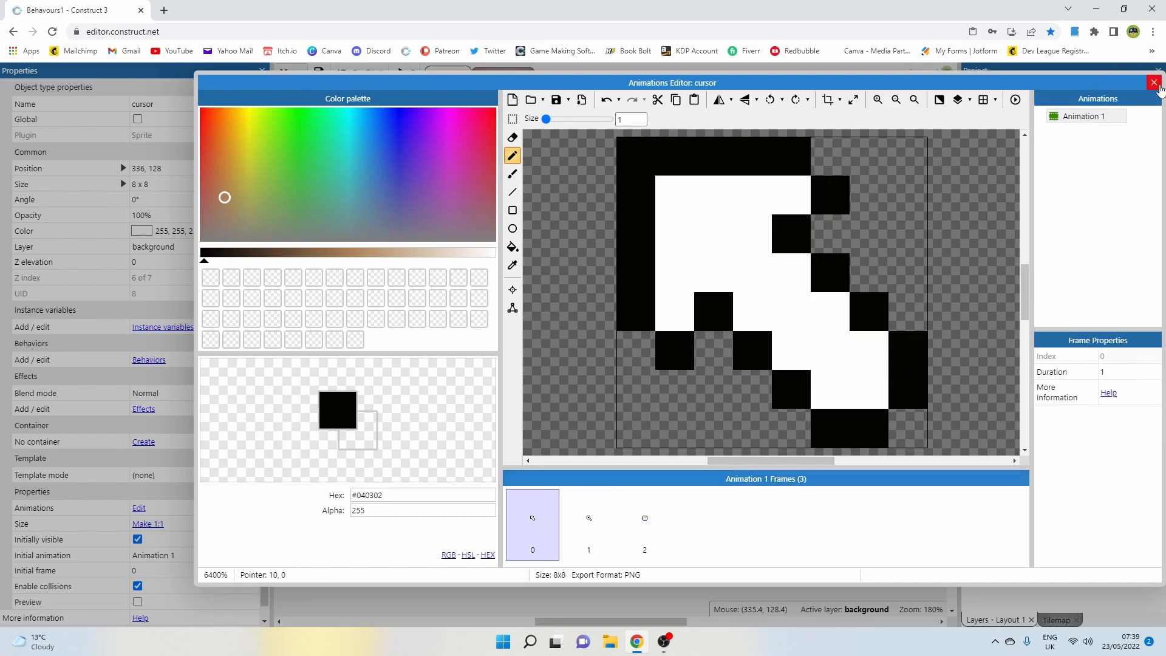
Close the Animations Editor and drag the cursor sprite to 384, 160 in the layout
{"action": "left_click", "coordinate": [1154, 82]}
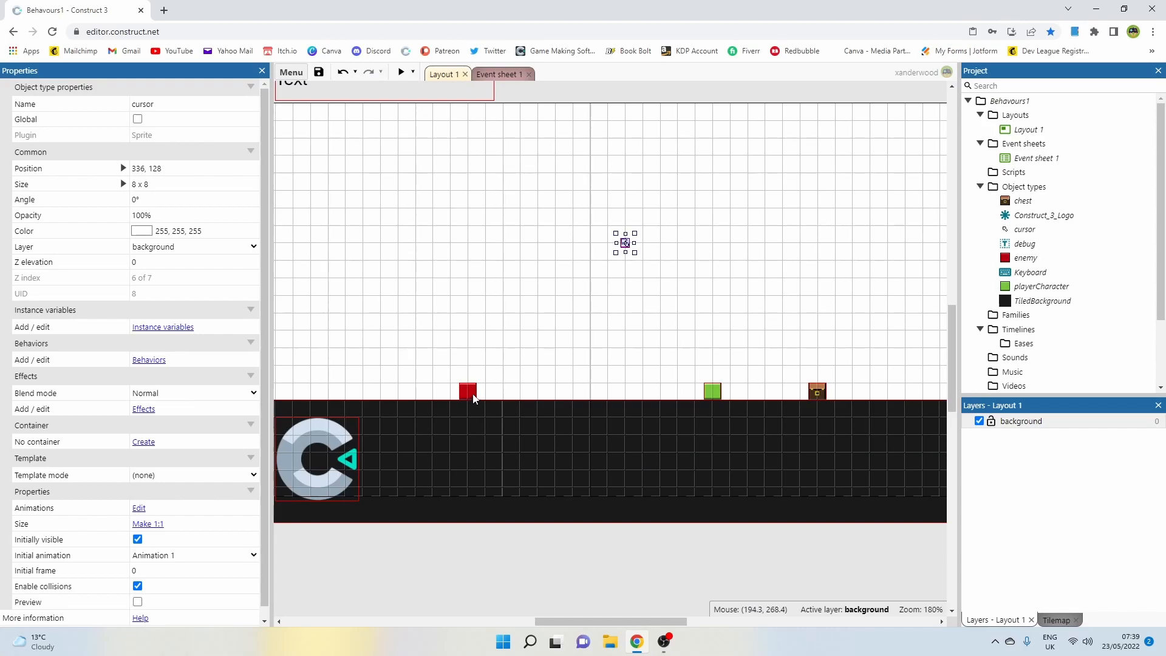
{"action": "mouse_move", "coordinate": [642, 375]}
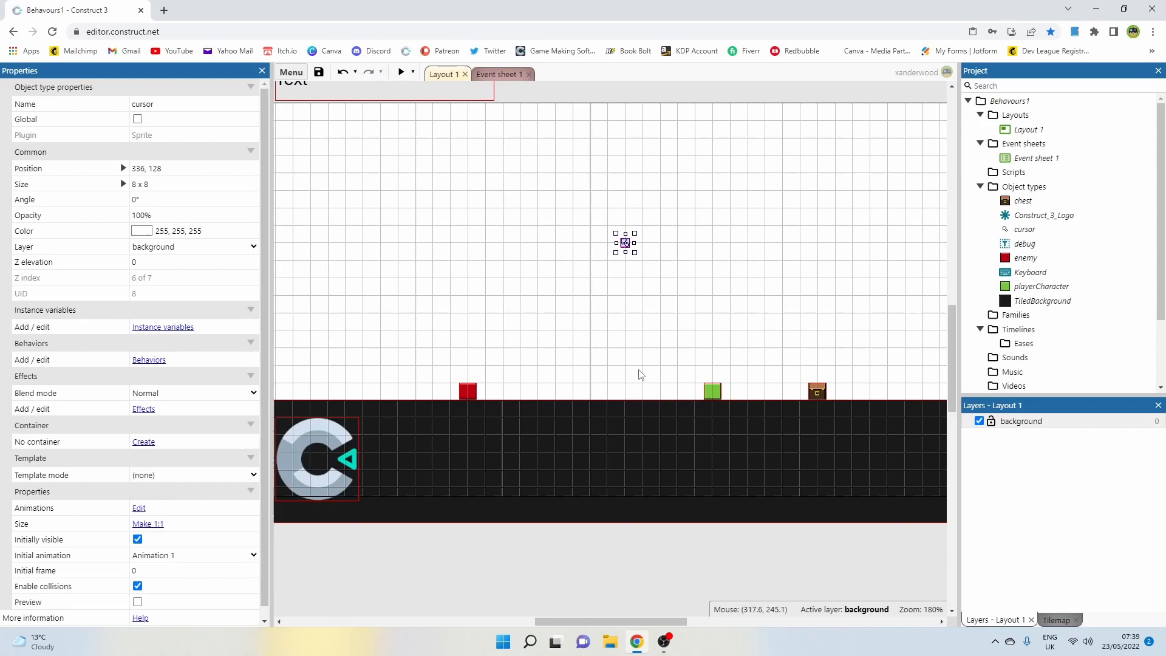
{"action": "left_click", "coordinate": [467, 392]}
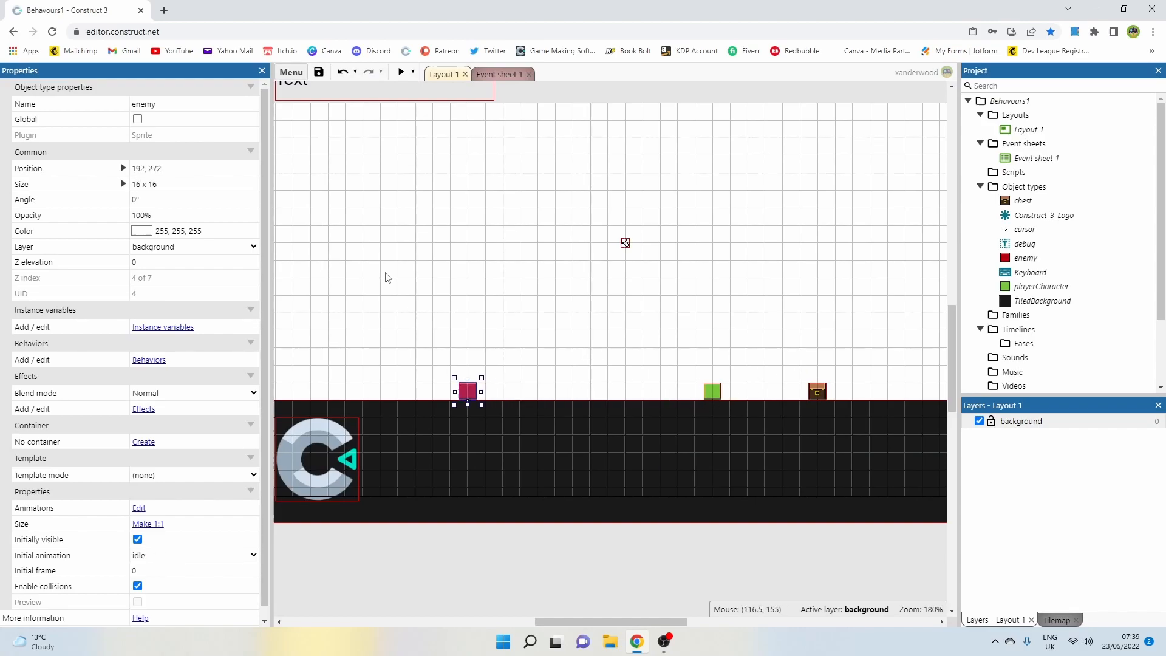
{"action": "left_click", "coordinate": [712, 390]}
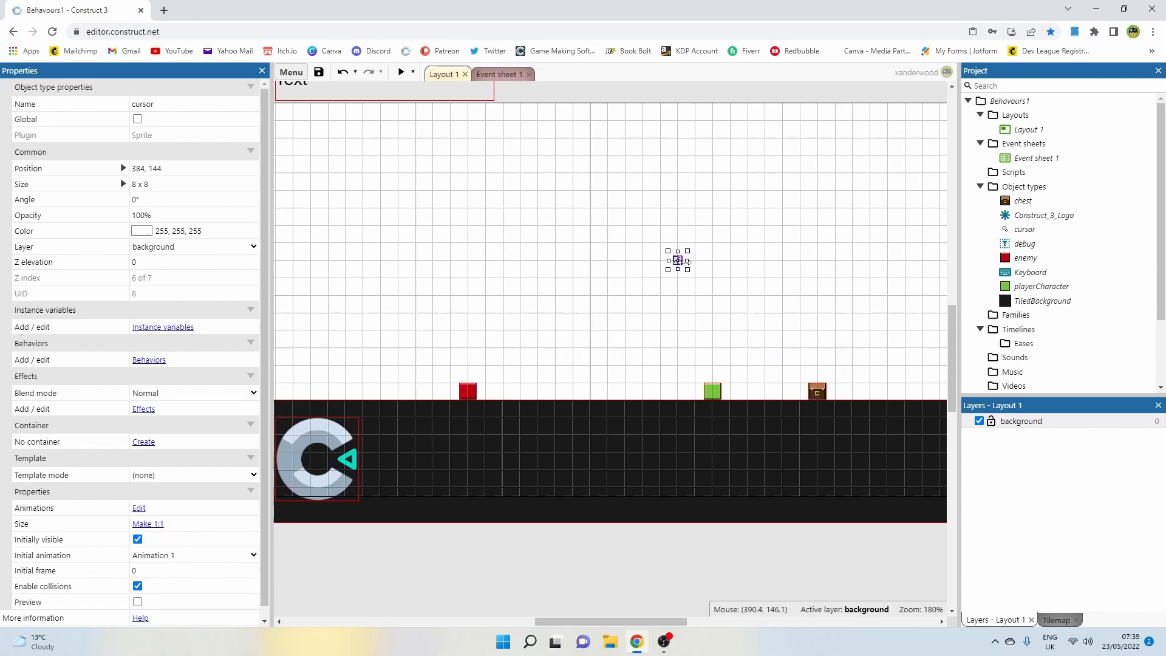
{"action": "left_click_drag", "start_coordinate": [678, 260], "coordinate": [678, 277]}
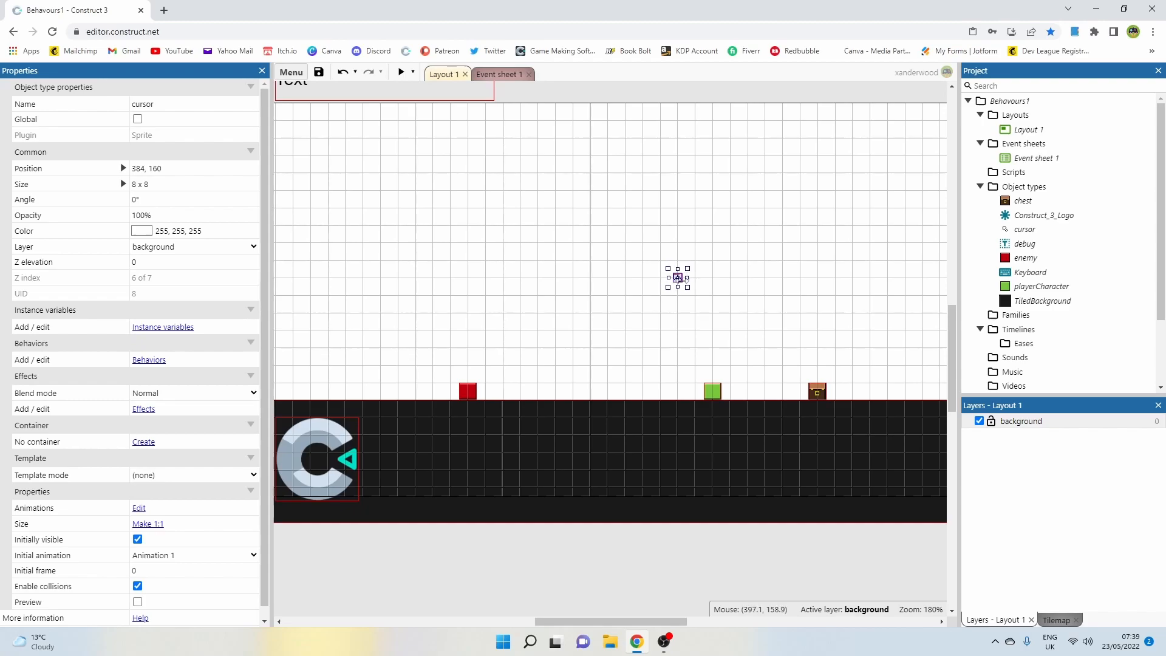
{"action": "mouse_move", "coordinate": [770, 307]}
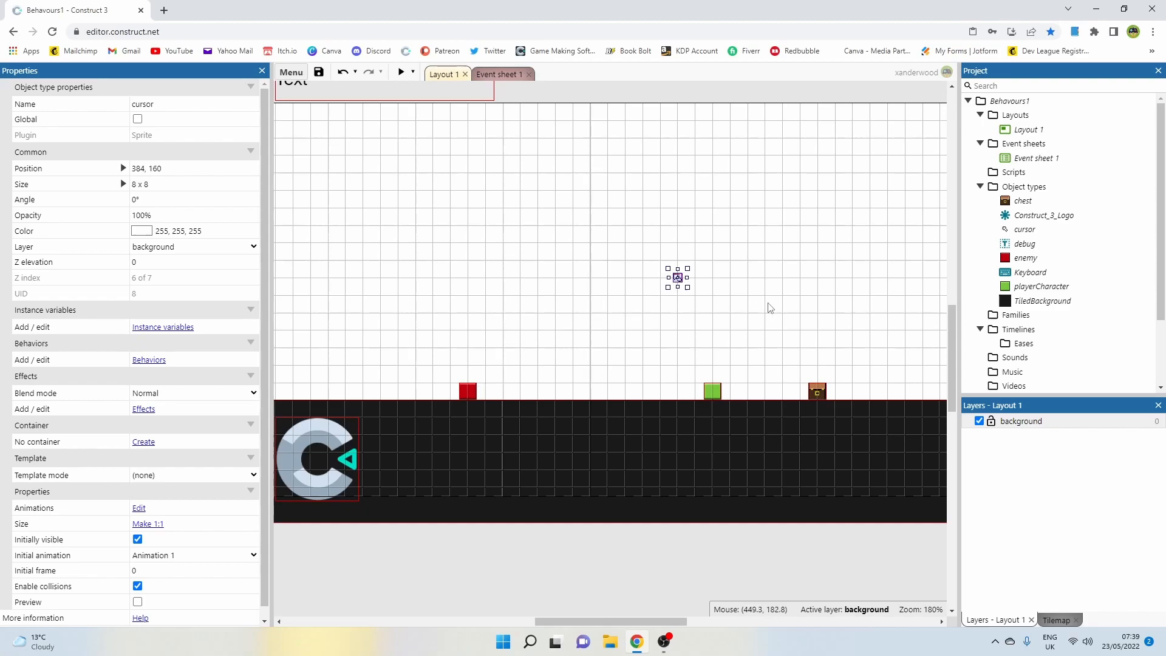
{"action": "mouse_move", "coordinate": [532, 118]}
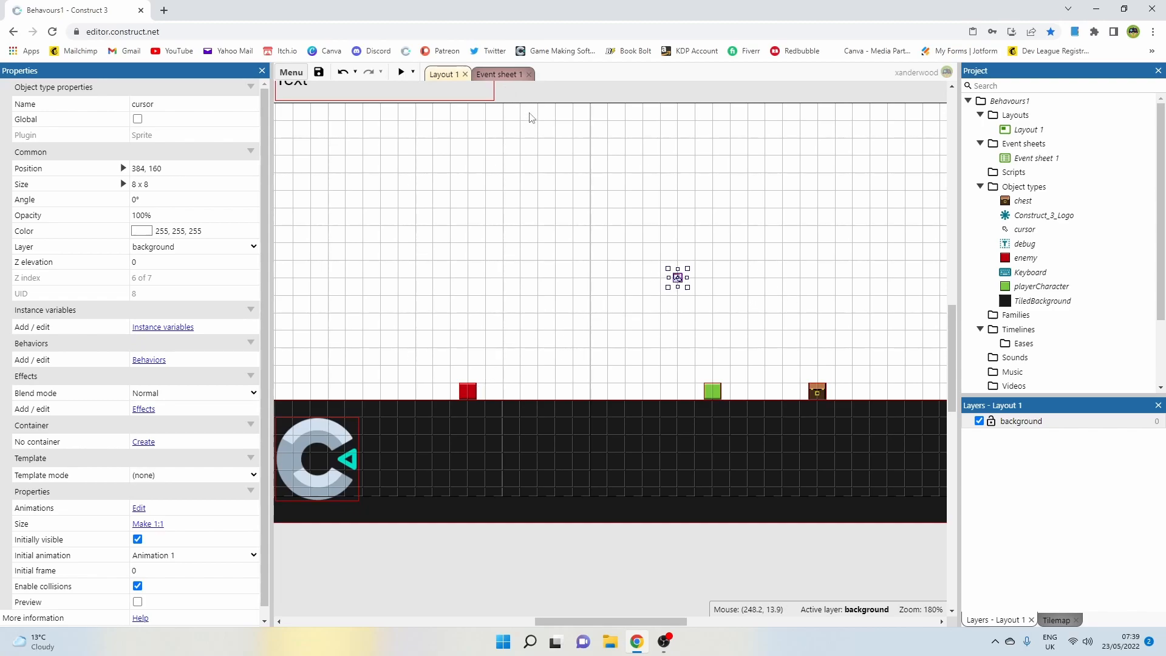
On the event sheet, set the cursor's every-tick position to Mouse.X, Mouse.Y
{"action": "left_click", "coordinate": [500, 74]}
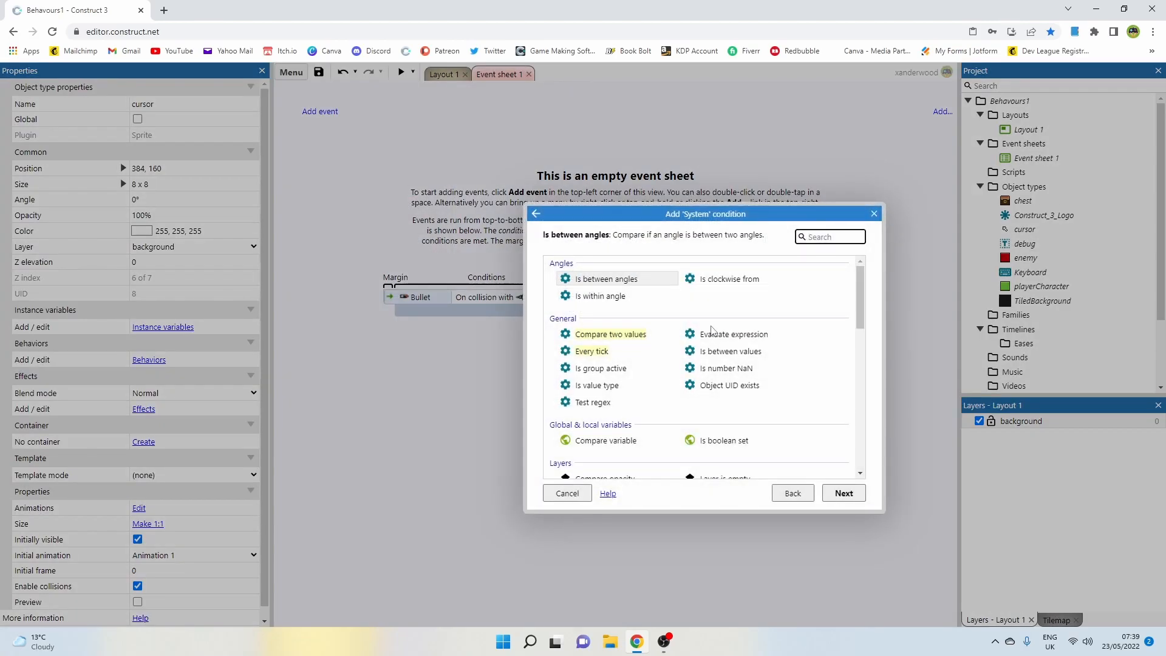
{"action": "scroll", "scroll_direction": "down", "scroll_amount": 3}
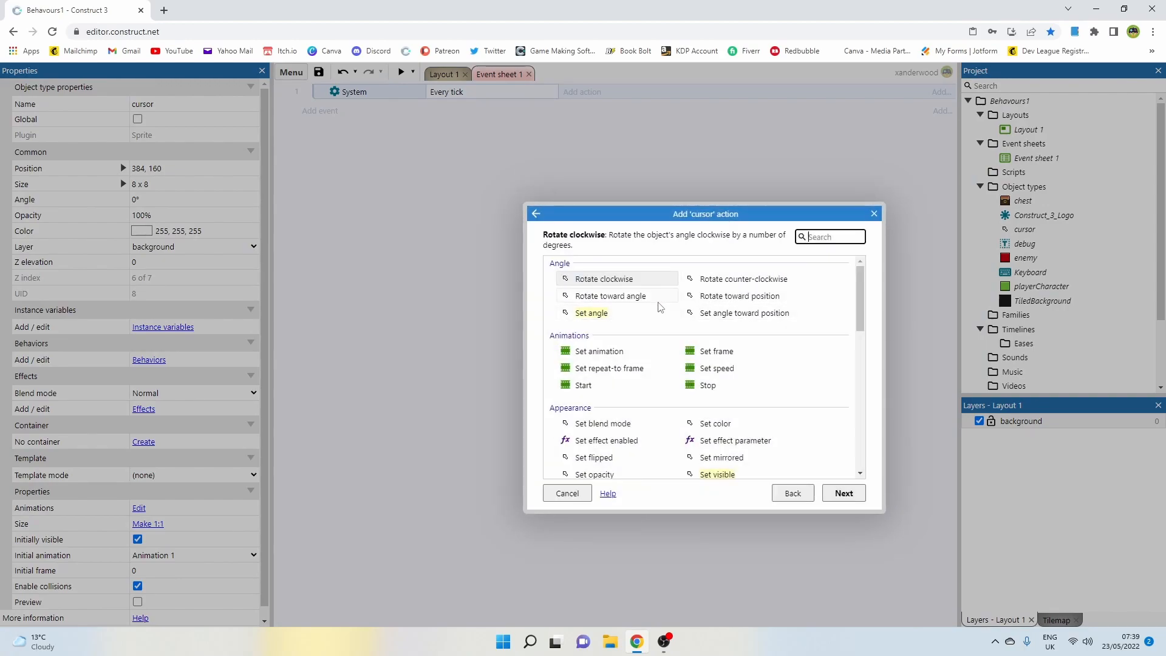
{"action": "scroll", "scroll_direction": "down", "scroll_amount": 3}
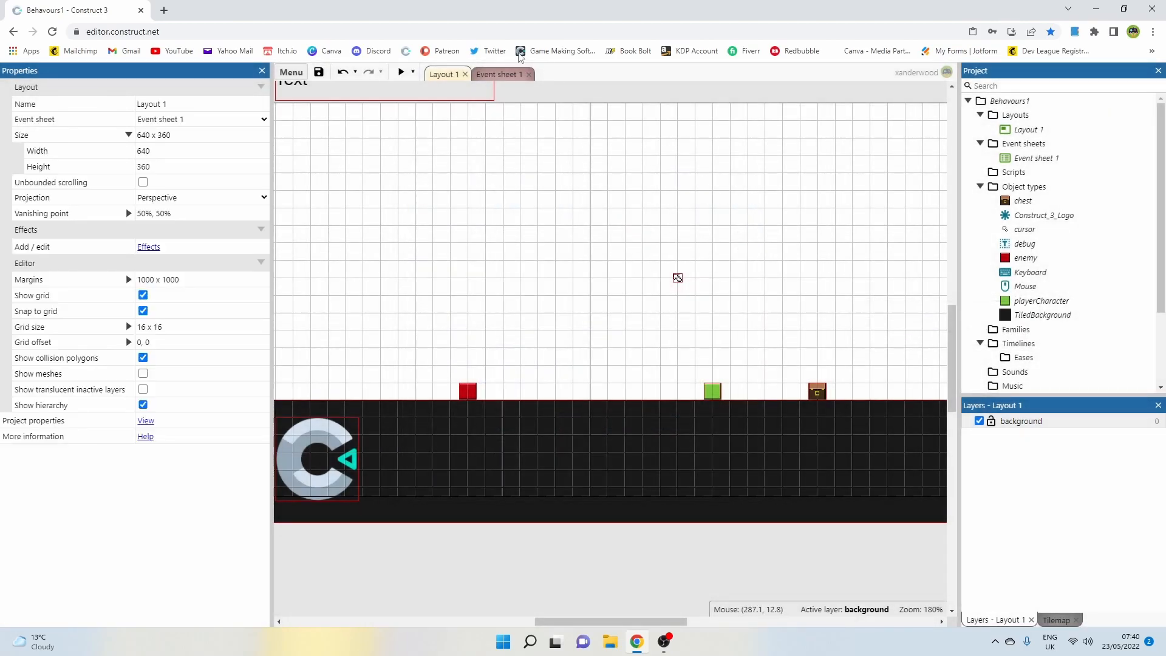
{"action": "type", "text": "mopus"}
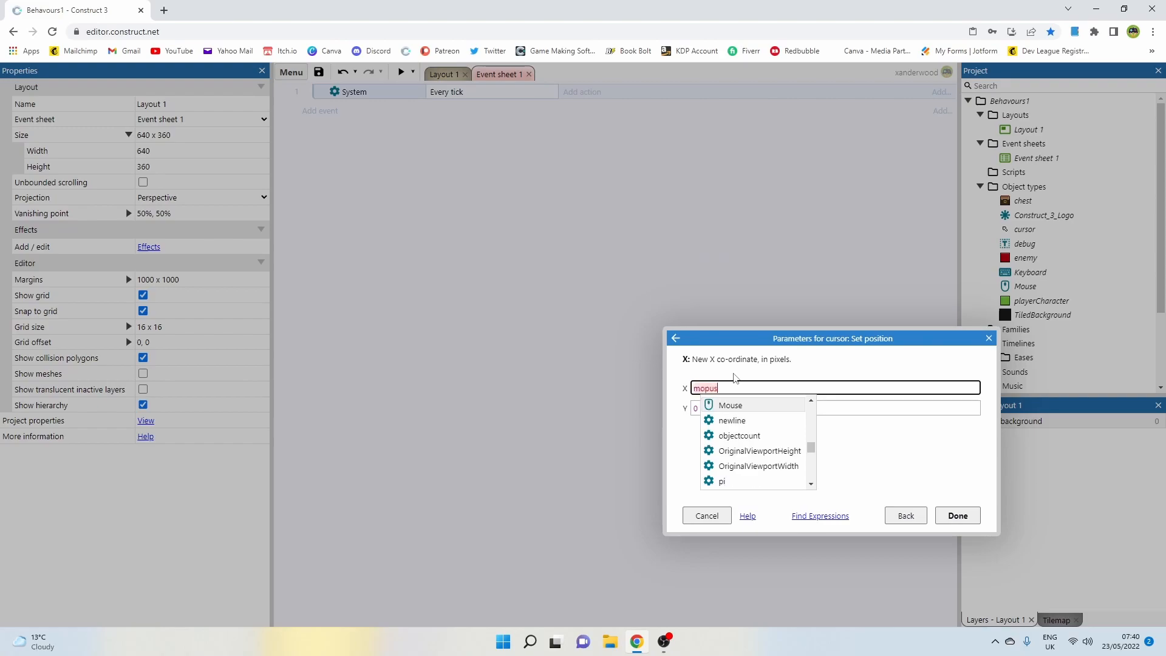
{"action": "left_click", "coordinate": [730, 405]}
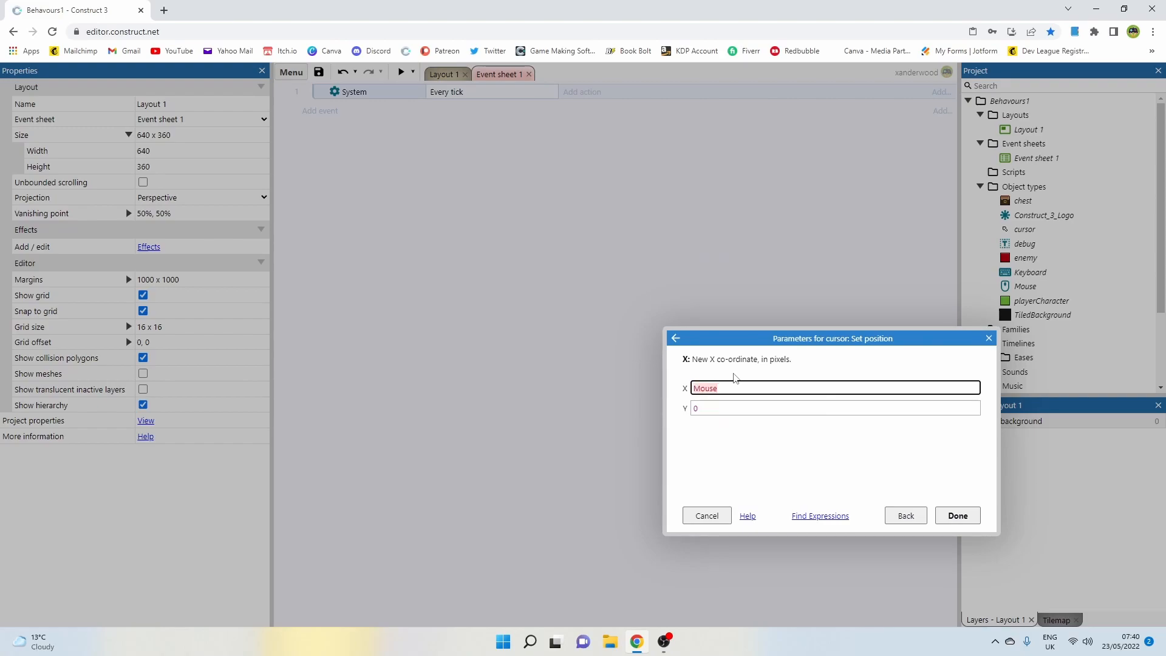
{"action": "type", "text": "m"}
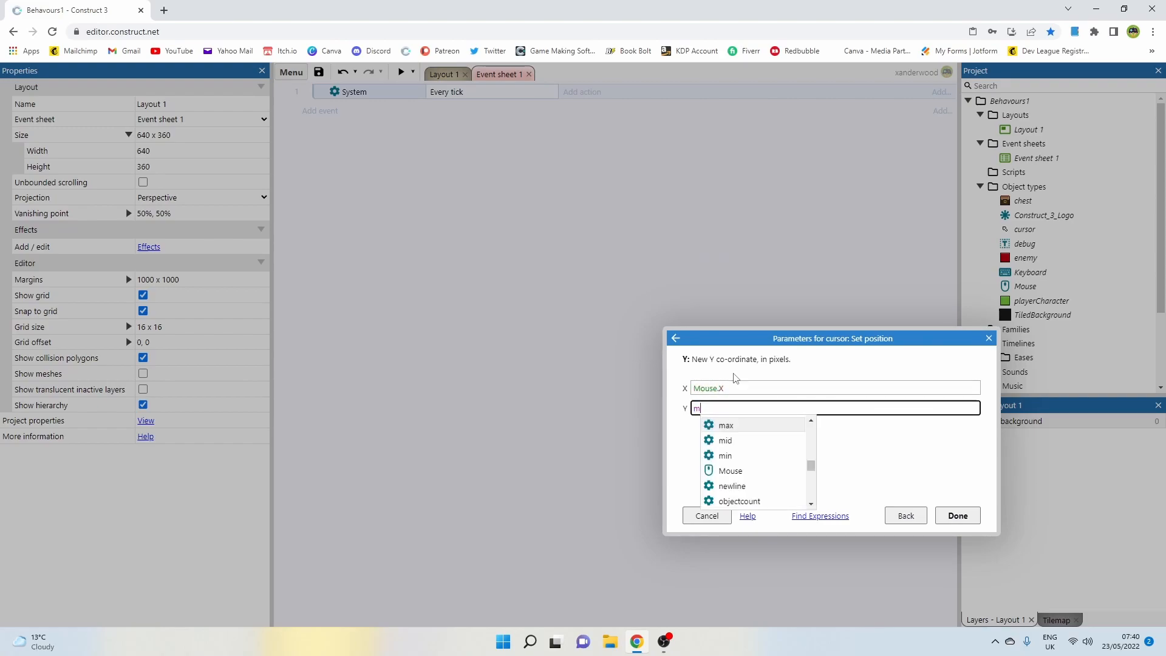
{"action": "type", "text": "Mouse.Y"}
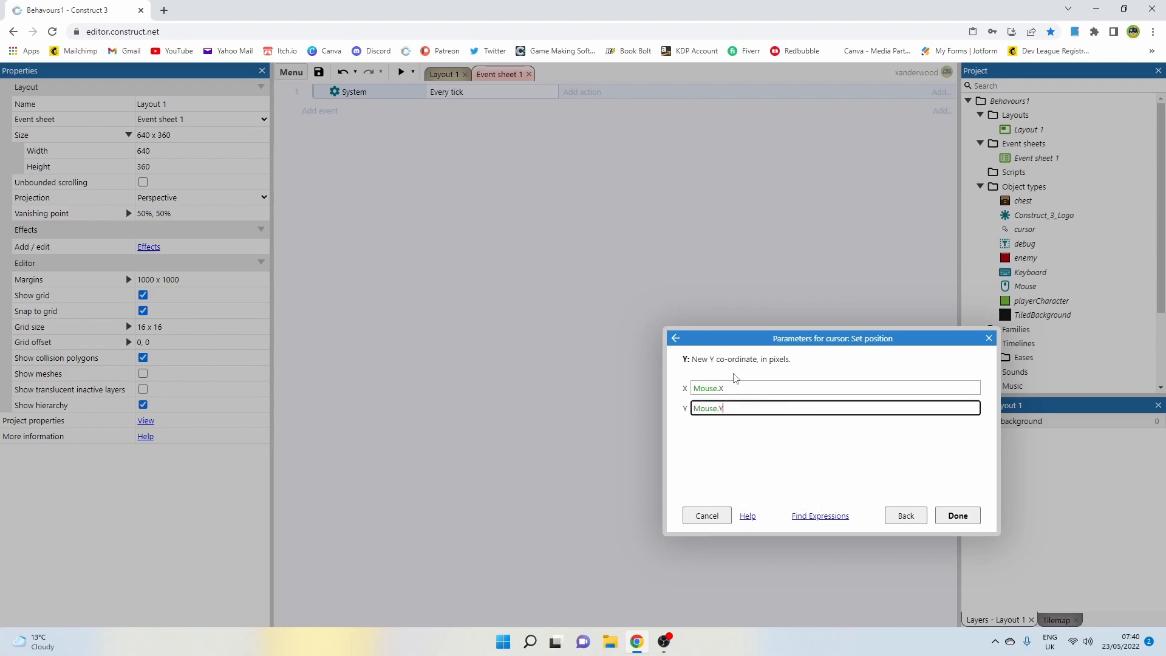
{"action": "left_click", "coordinate": [957, 515]}
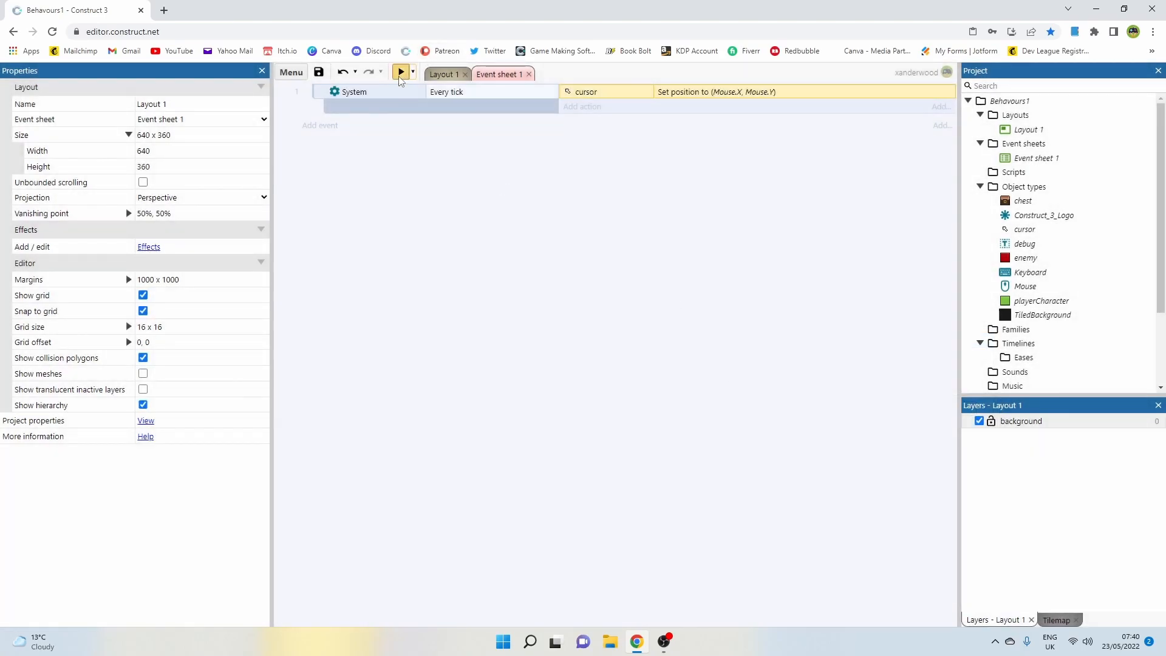
Launch a layout preview to test the cursor sprite following the mouse
{"action": "left_click", "coordinate": [399, 72]}
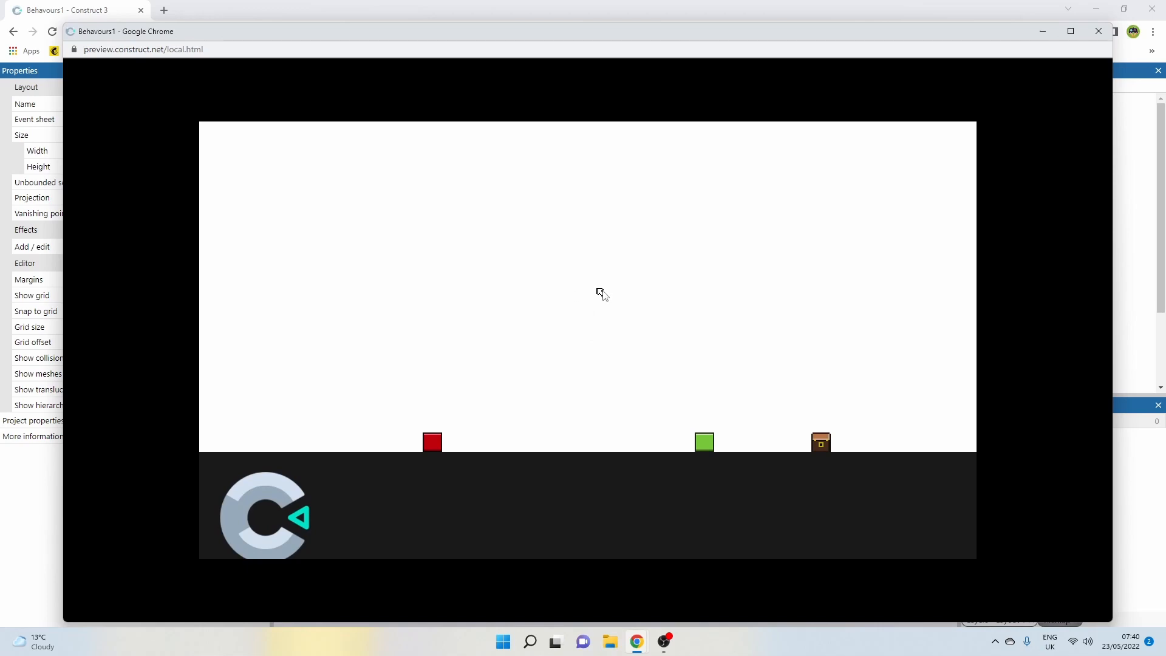
{"action": "mouse_move", "coordinate": [654, 306]}
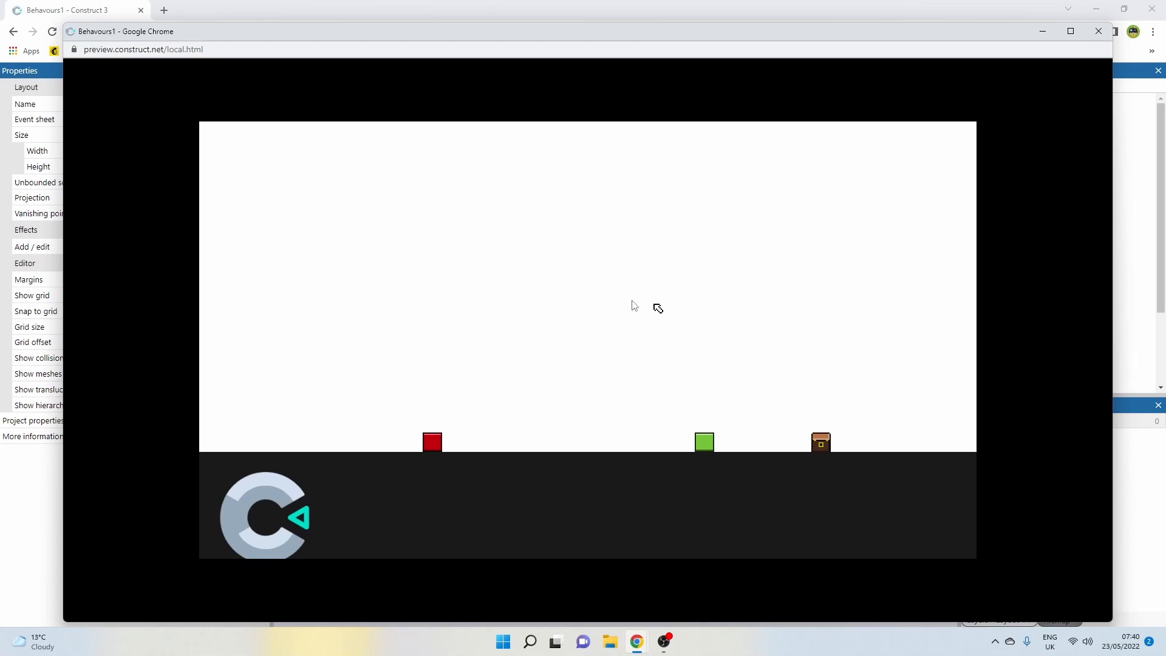
{"action": "mouse_move", "coordinate": [672, 286]}
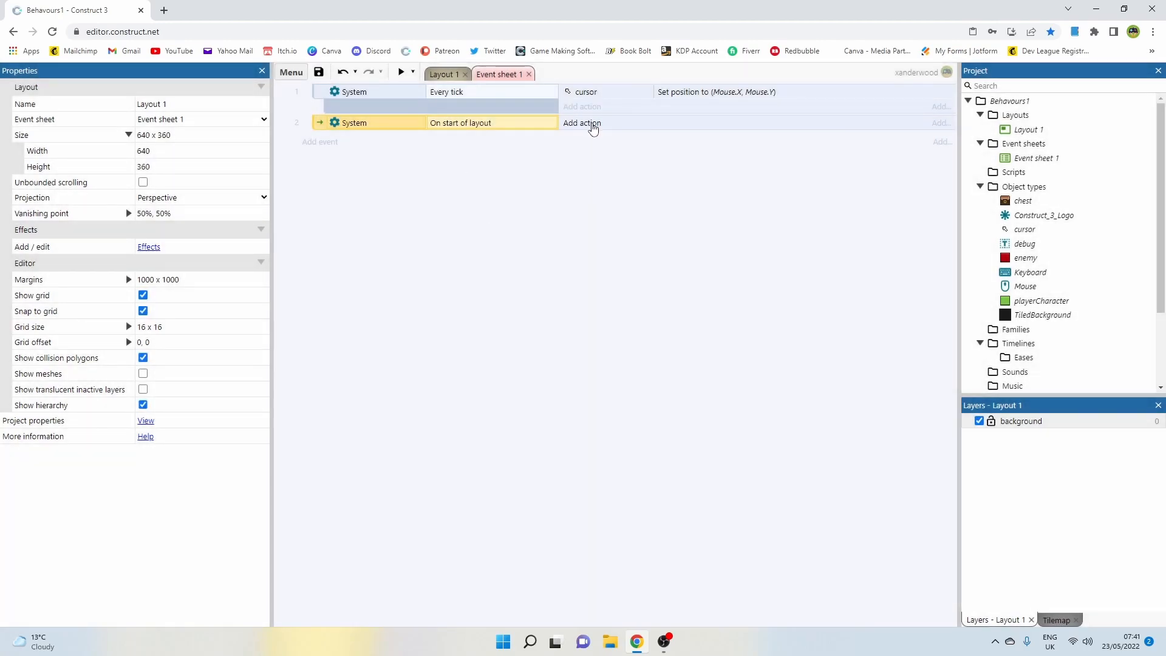
On start of layout set the Mouse cursor style to None, then preview the result
{"action": "left_click", "coordinate": [582, 123]}
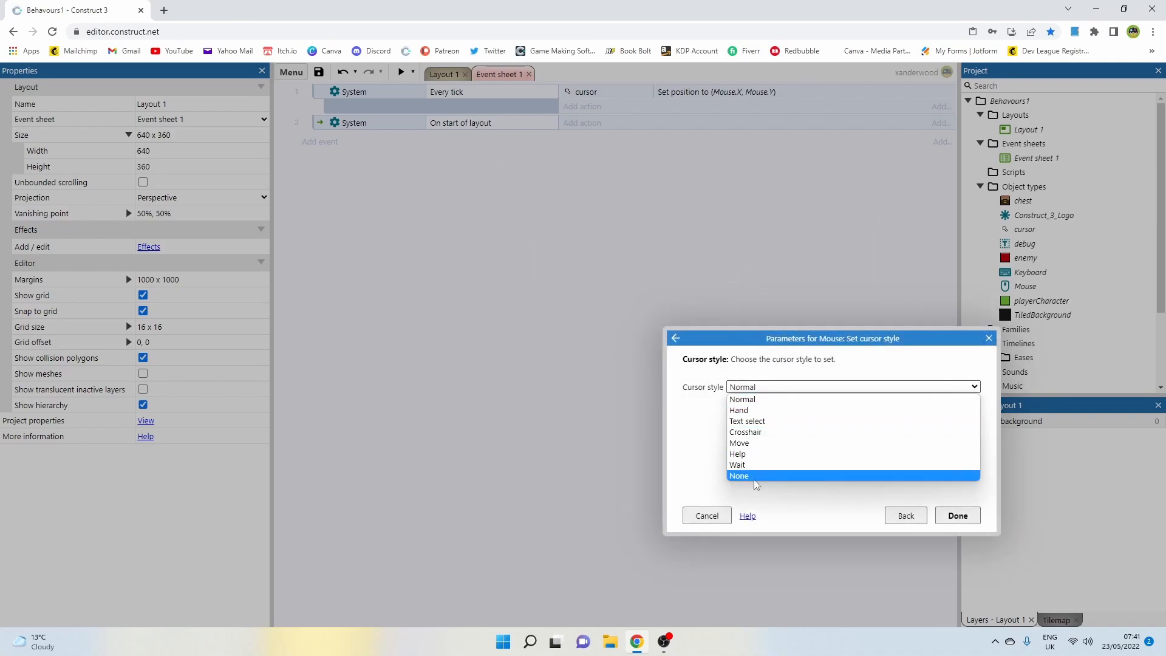
{"action": "left_click", "coordinate": [957, 515]}
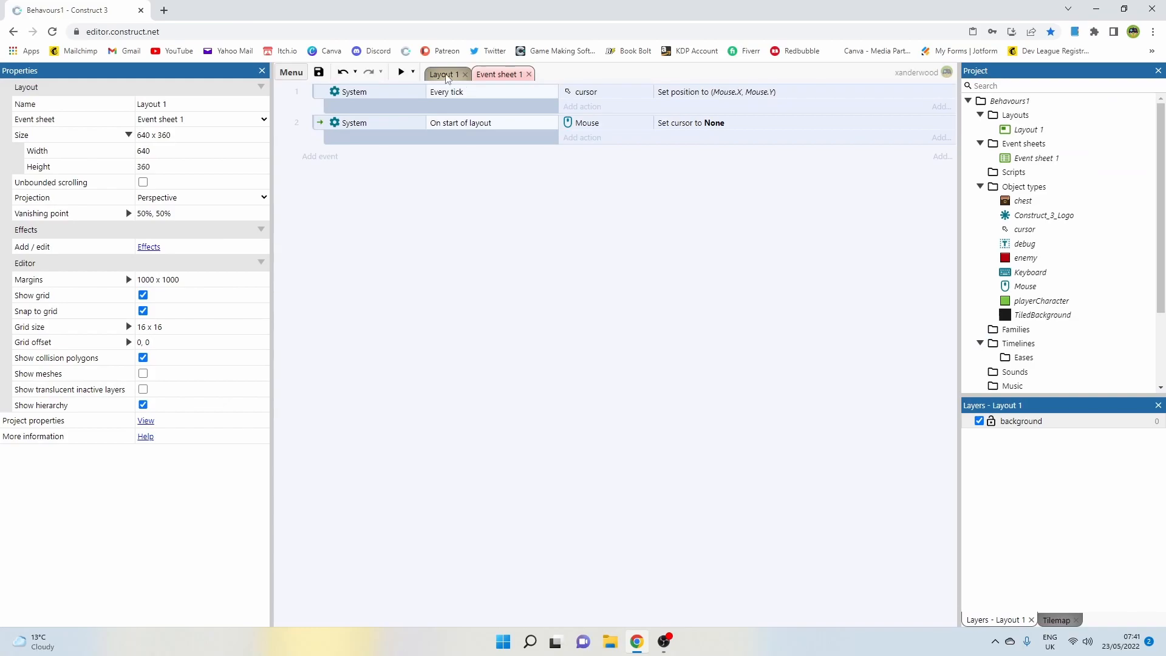
{"action": "left_click", "coordinate": [400, 71]}
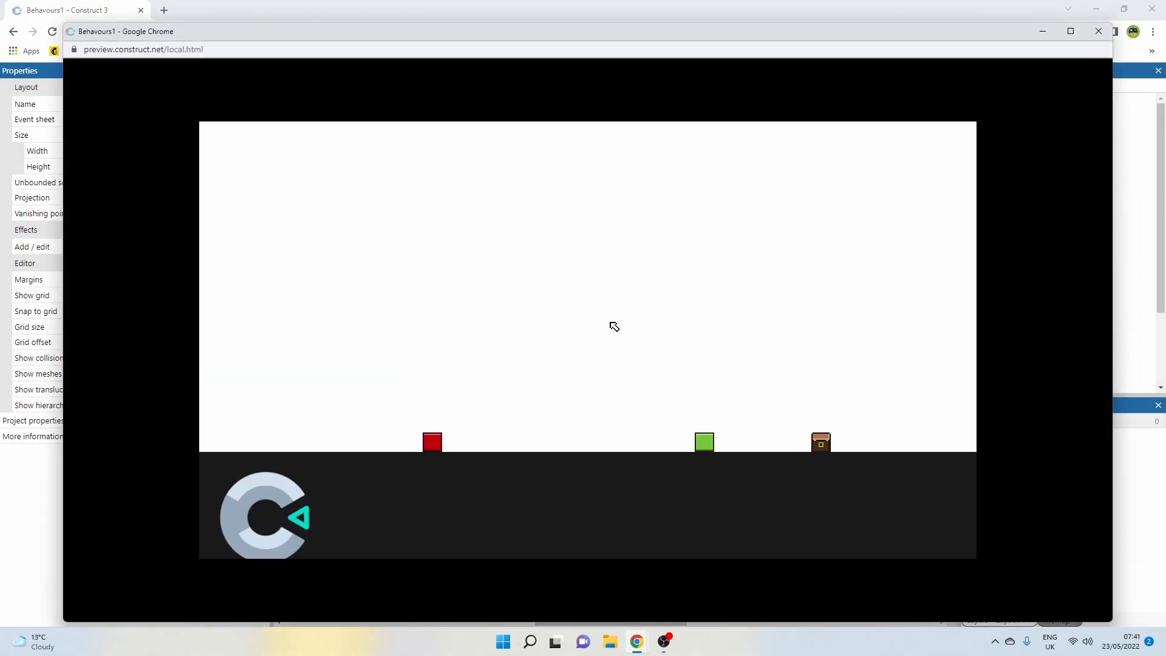
{"action": "mouse_move", "coordinate": [707, 316]}
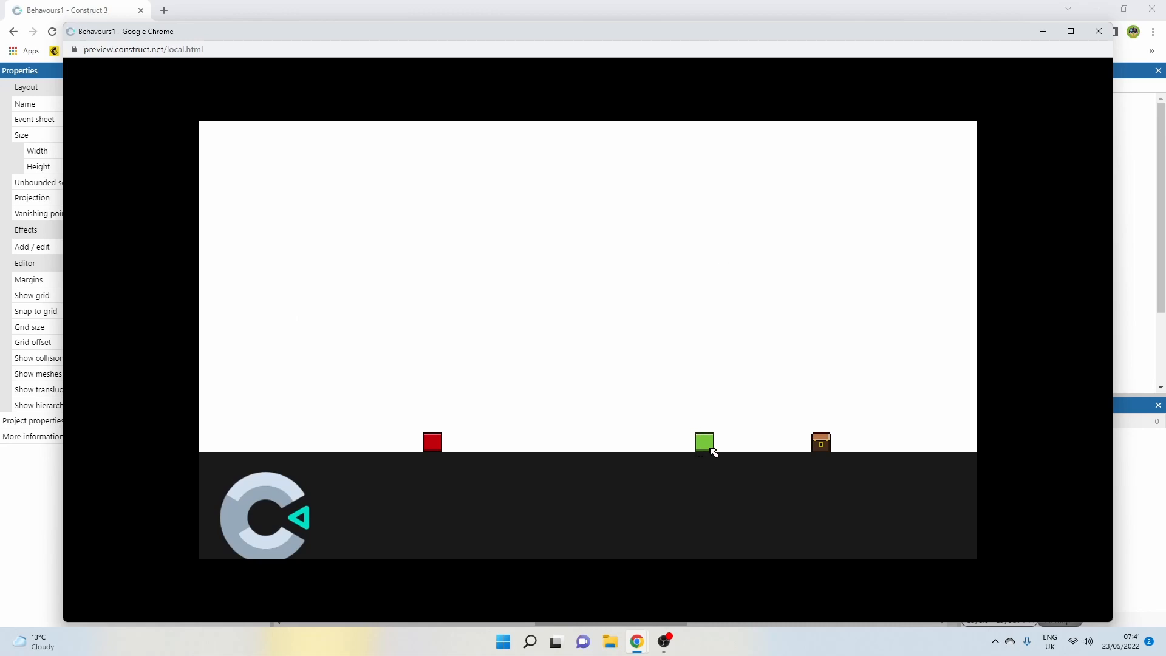
{"action": "mouse_move", "coordinate": [678, 446]}
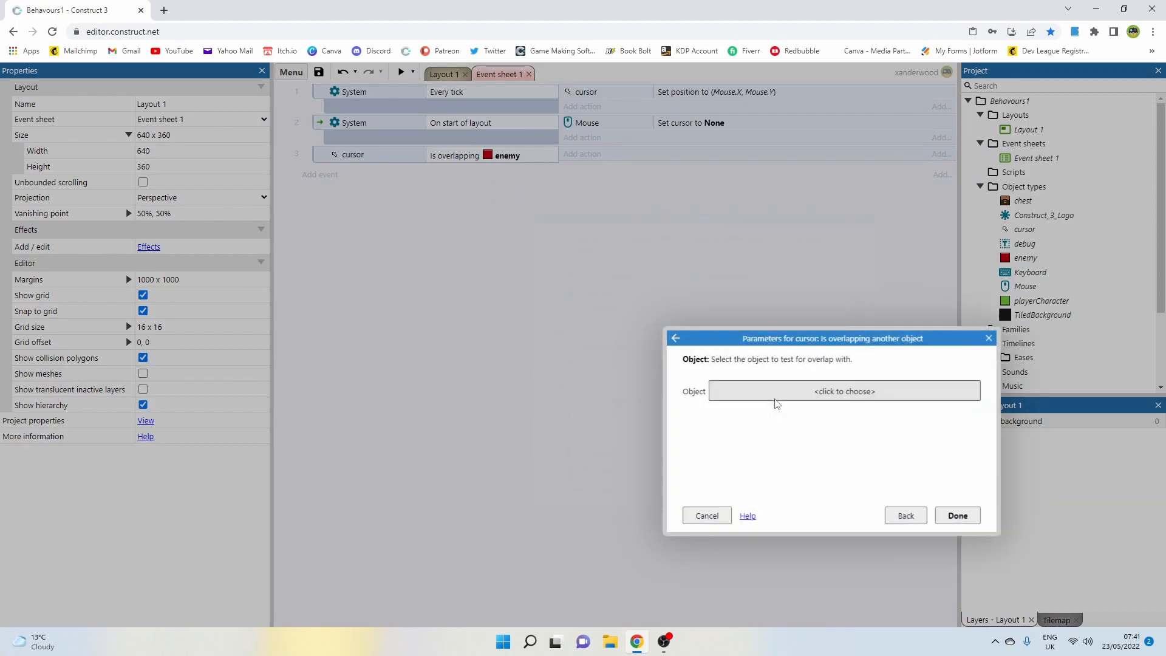
Add a cursor-is-overlapping-chest event and begin a fifth event combining chest and enemy overlap
{"action": "left_click", "coordinate": [843, 392]}
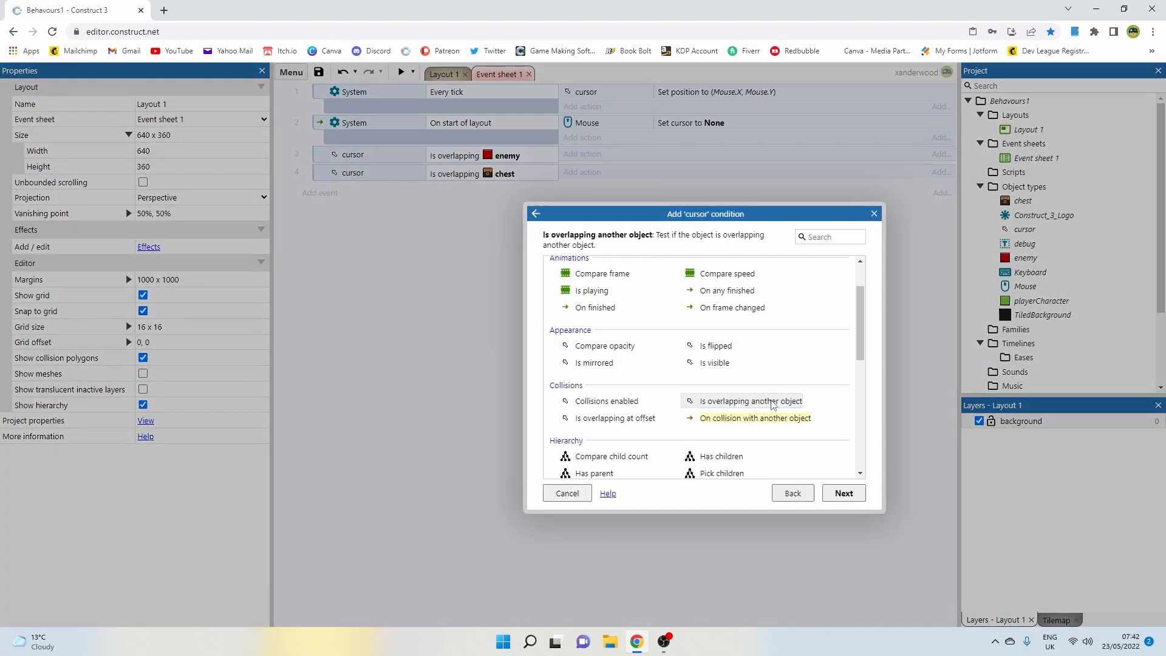
{"action": "left_click", "coordinate": [752, 401]}
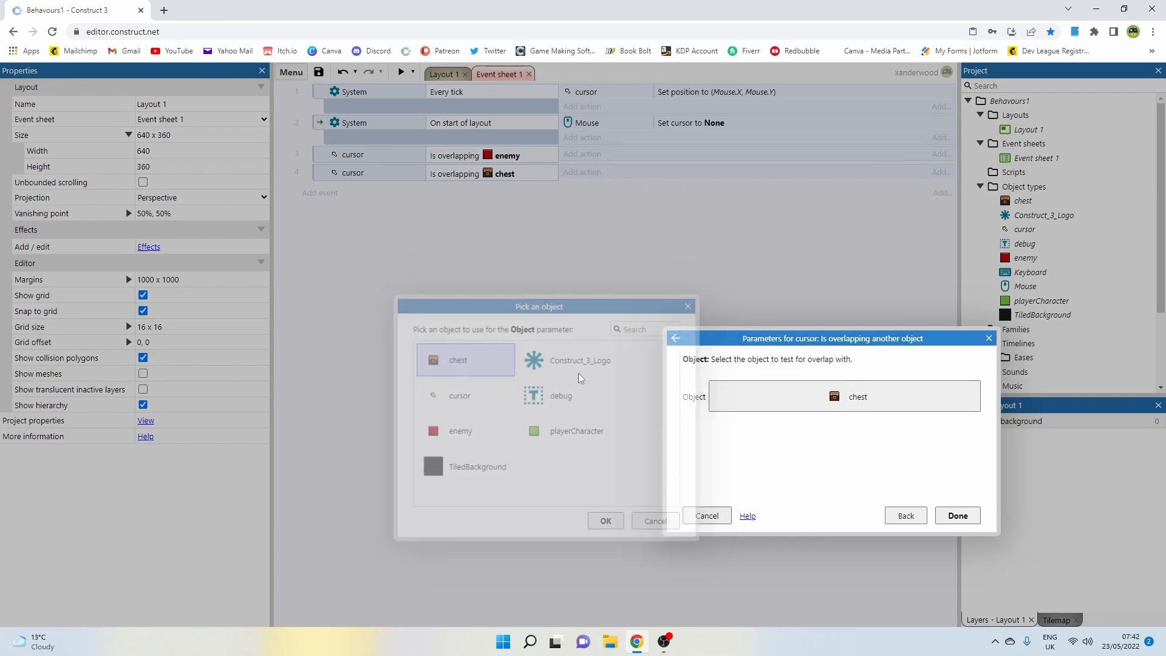
{"action": "left_click", "coordinate": [957, 515]}
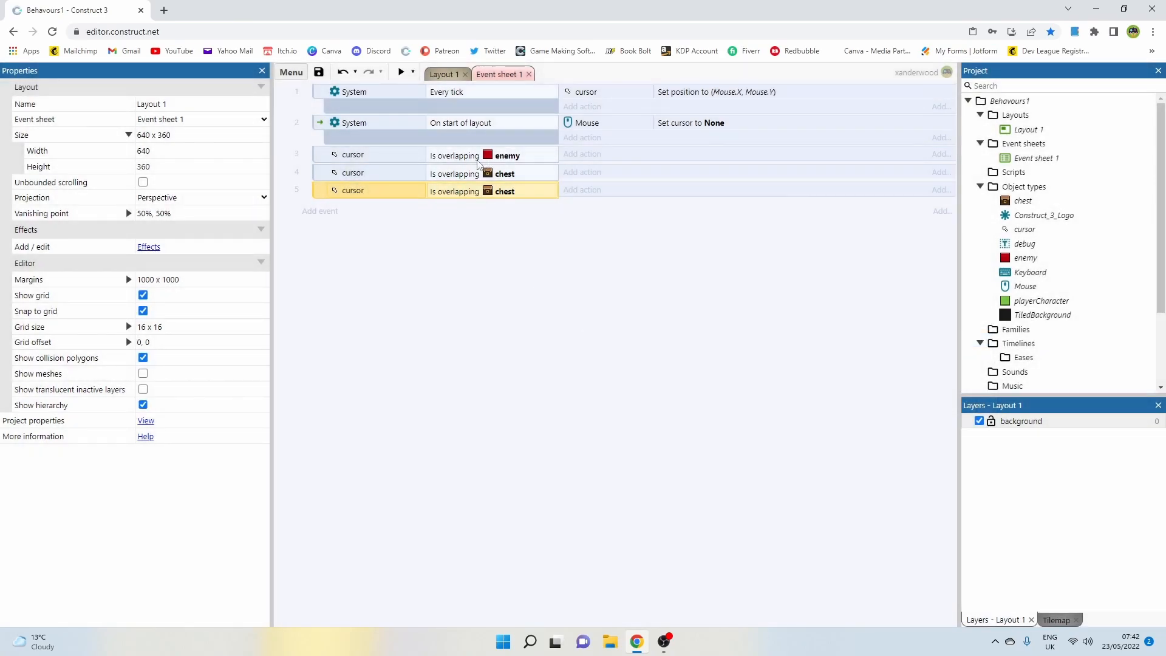
{"action": "left_click", "coordinate": [372, 155]}
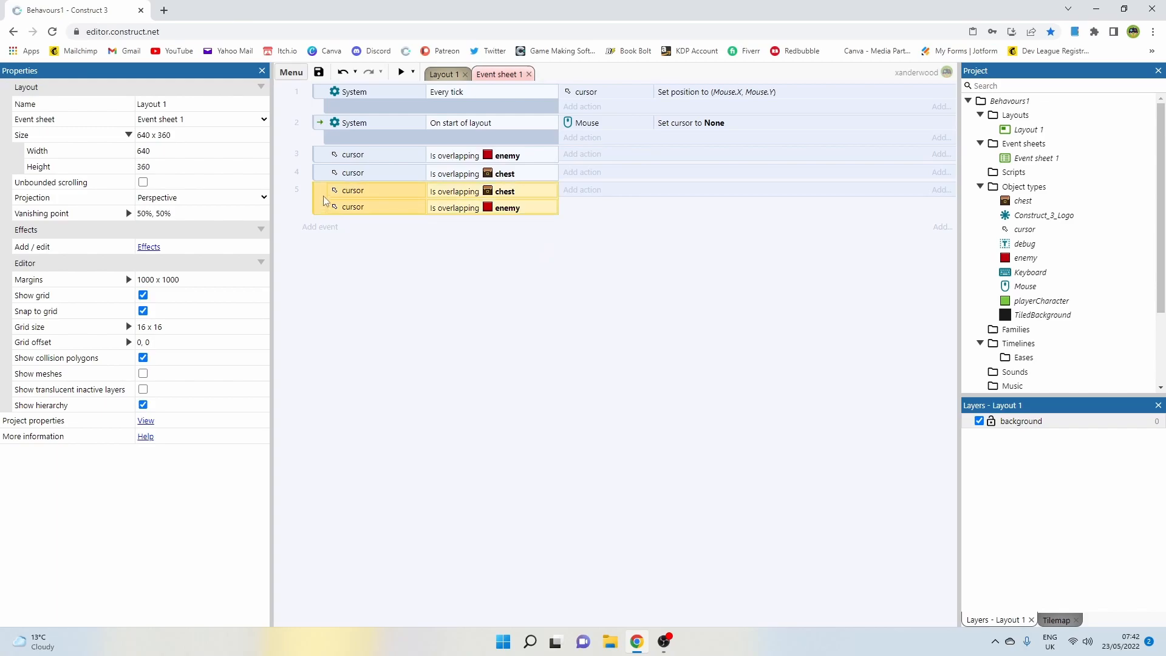
{"action": "mouse_move", "coordinate": [467, 202]}
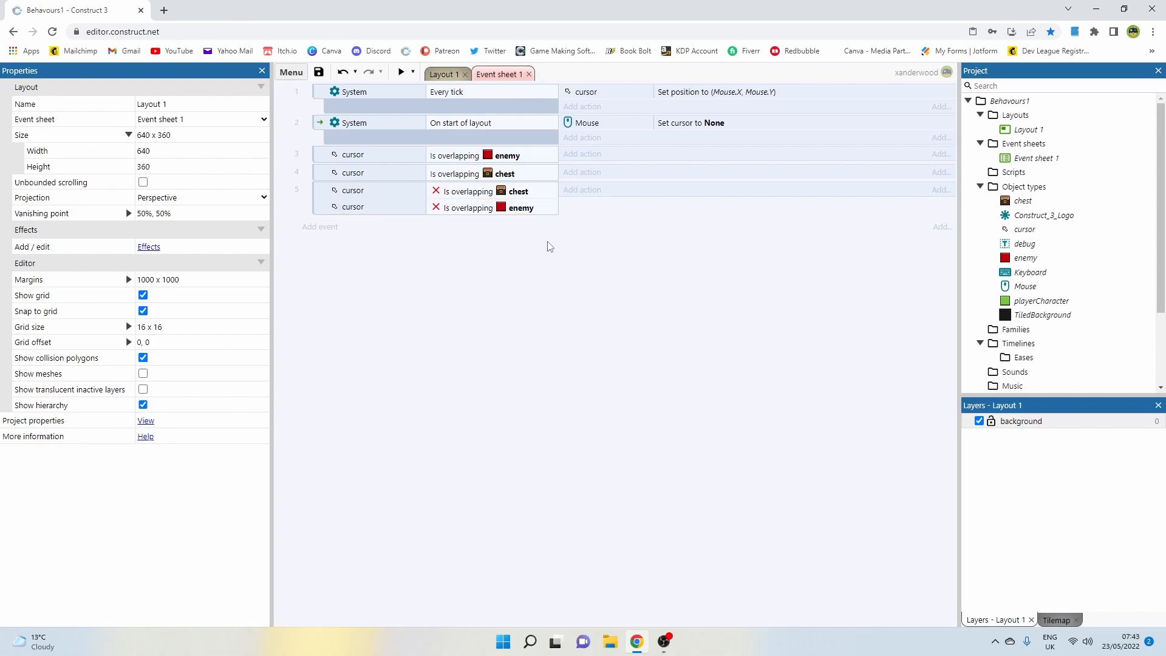
{"action": "mouse_move", "coordinate": [481, 230]}
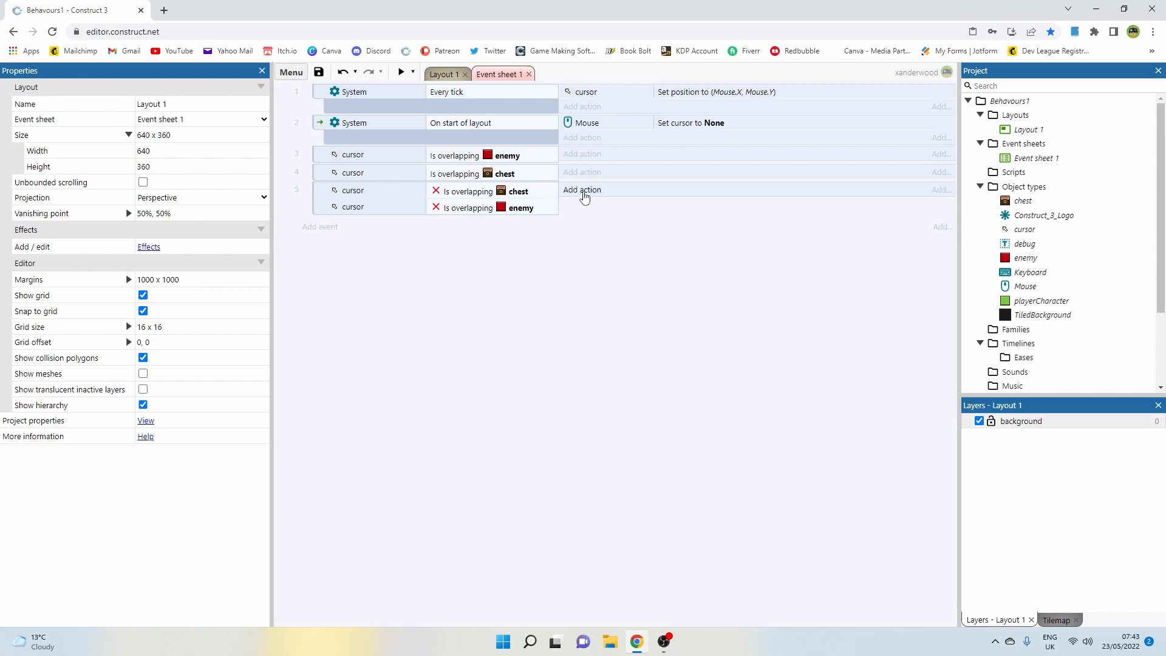
Add Set animation frame actions so the chest event shows its frame and the non-overlapping event shows frame 0
{"action": "left_click", "coordinate": [581, 190]}
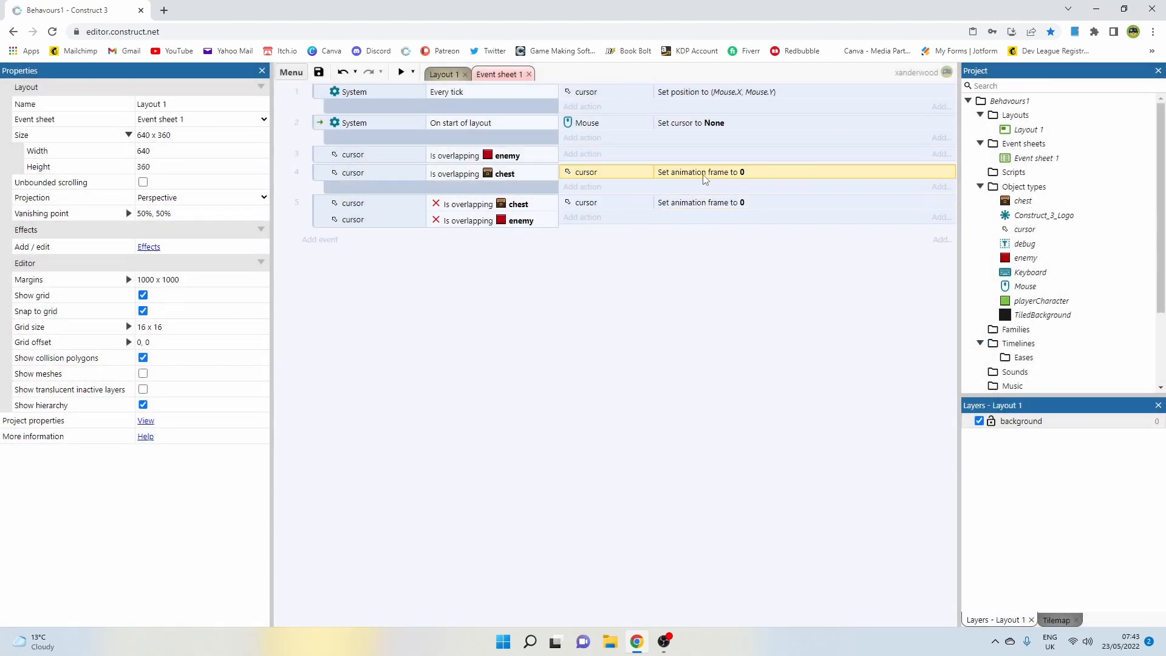
{"action": "double_click", "coordinate": [700, 171]}
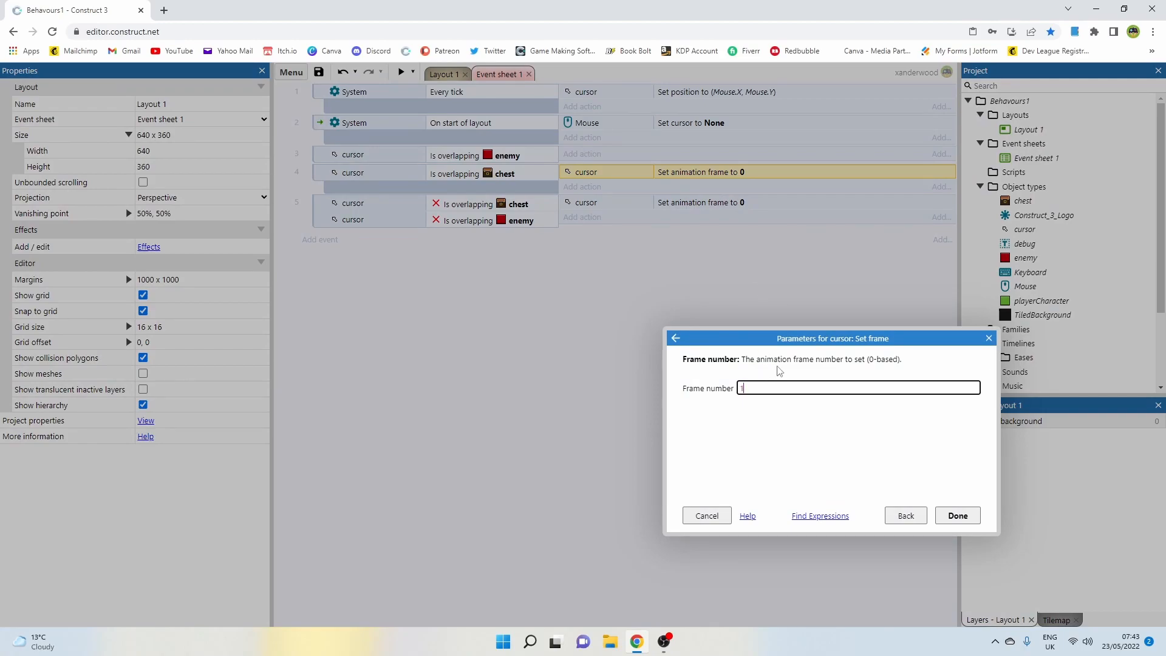
{"action": "left_click", "coordinate": [956, 515]}
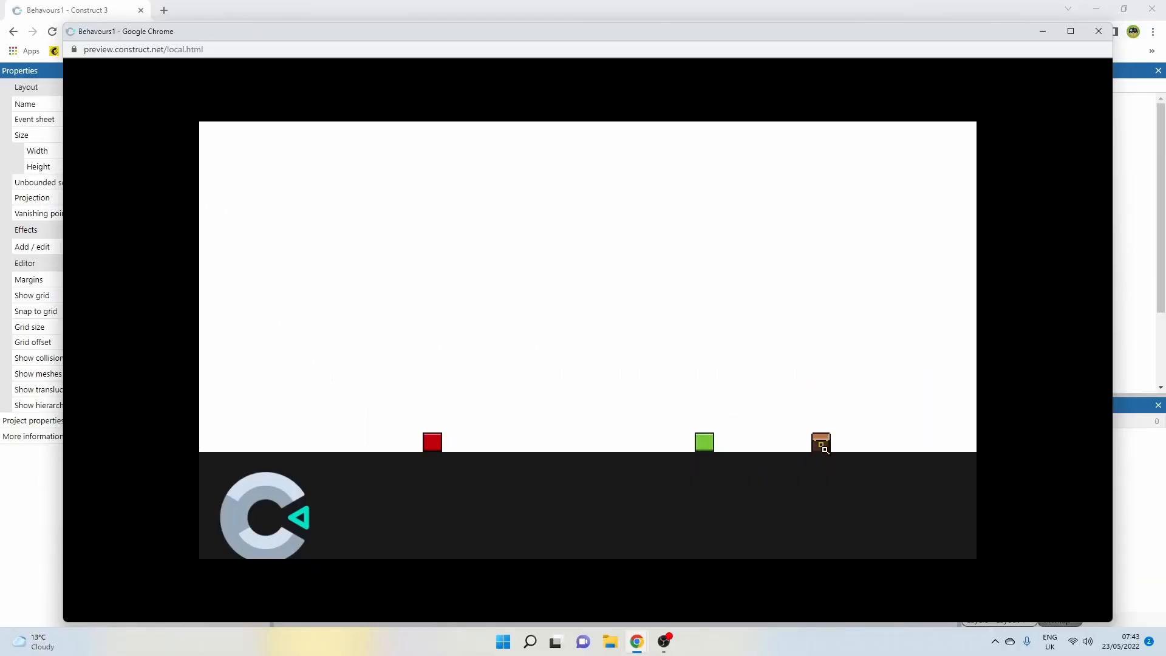
{"action": "mouse_move", "coordinate": [714, 294]}
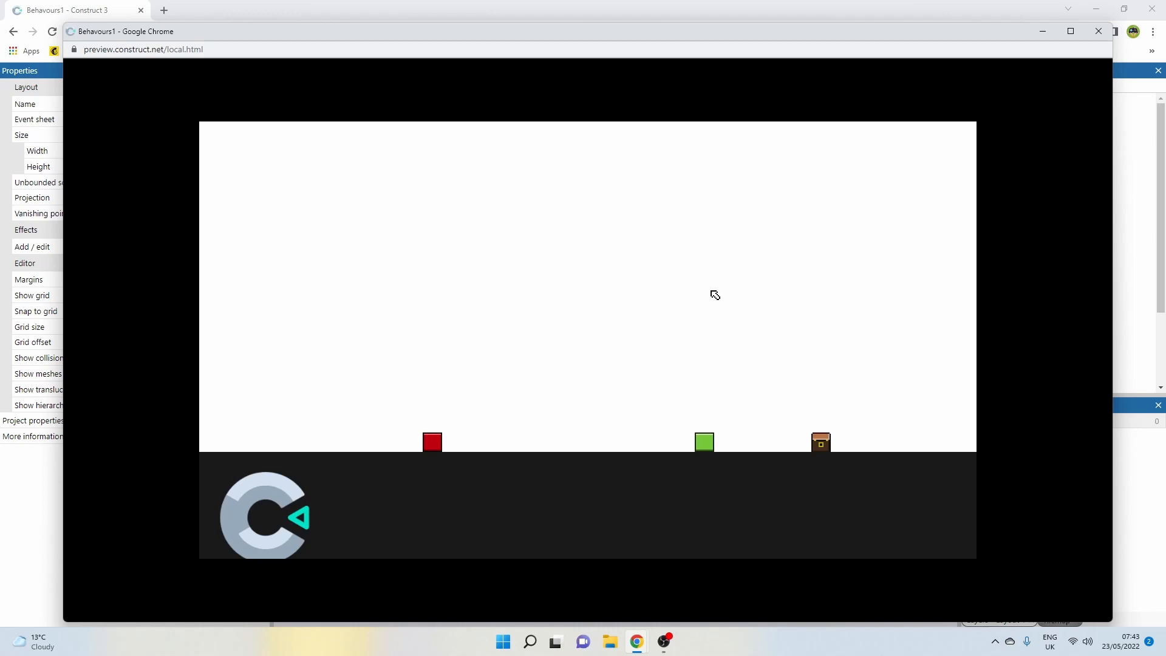
{"action": "mouse_move", "coordinate": [648, 430]}
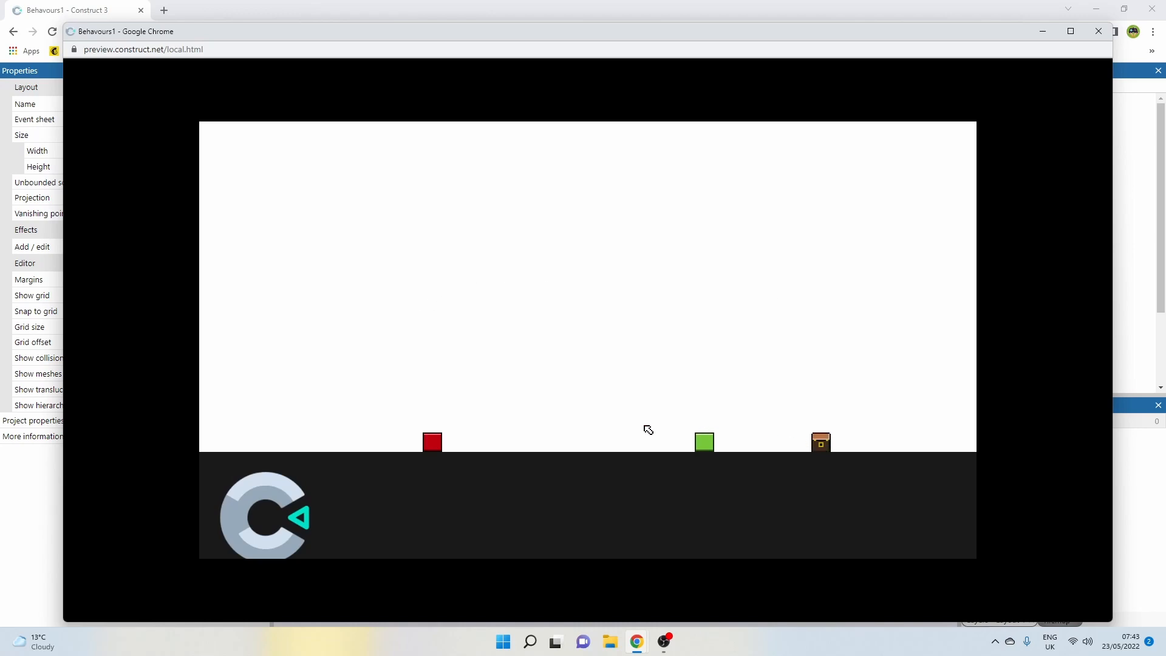
{"action": "mouse_move", "coordinate": [616, 277]}
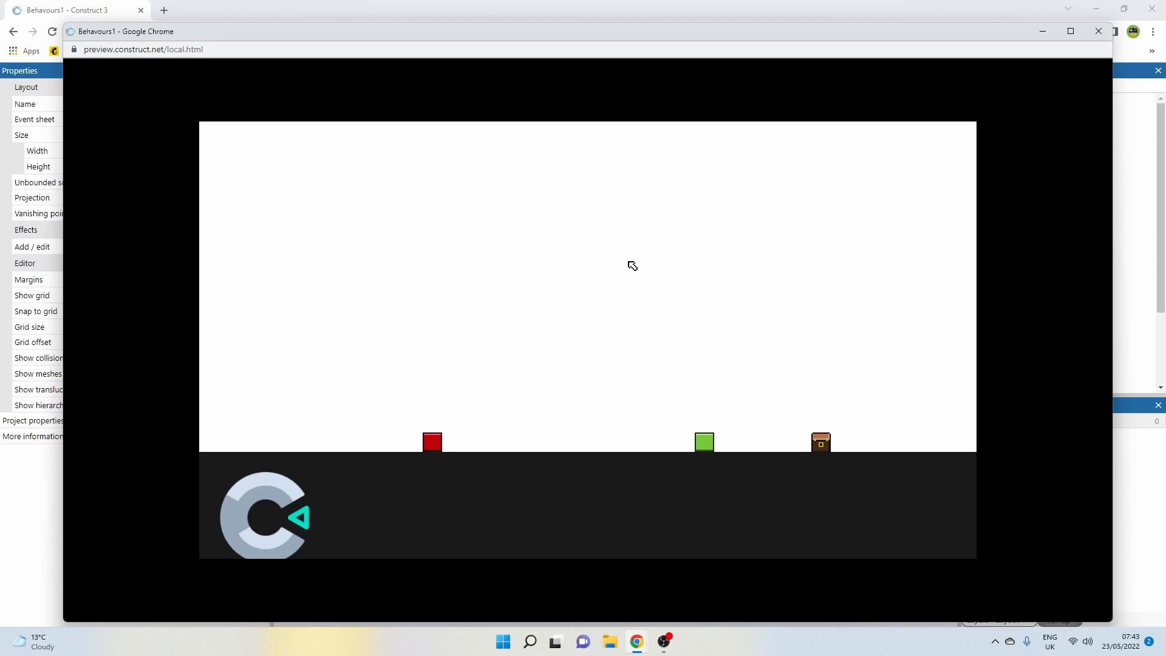
{"action": "mouse_move", "coordinate": [694, 313]}
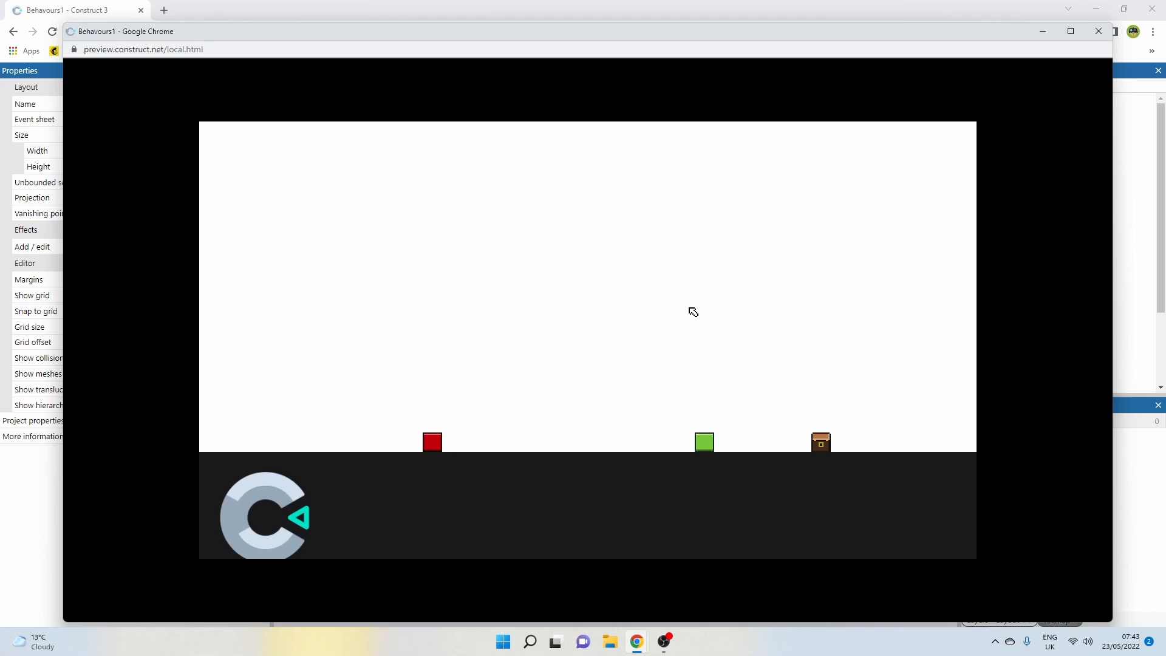
{"action": "mouse_move", "coordinate": [454, 434]}
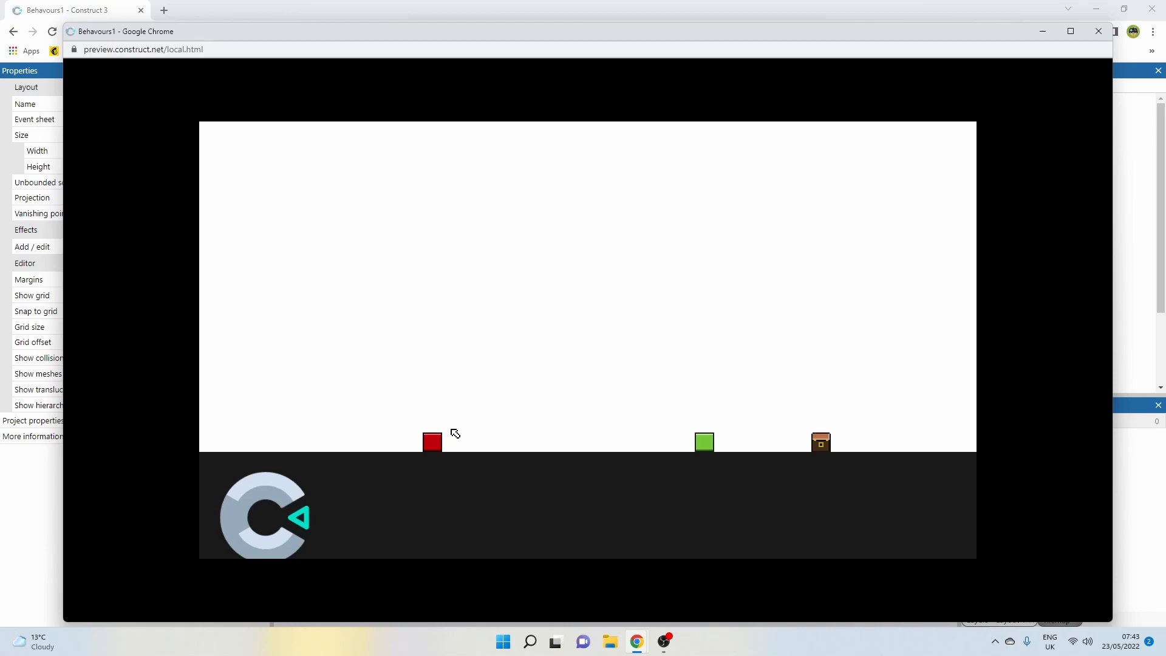